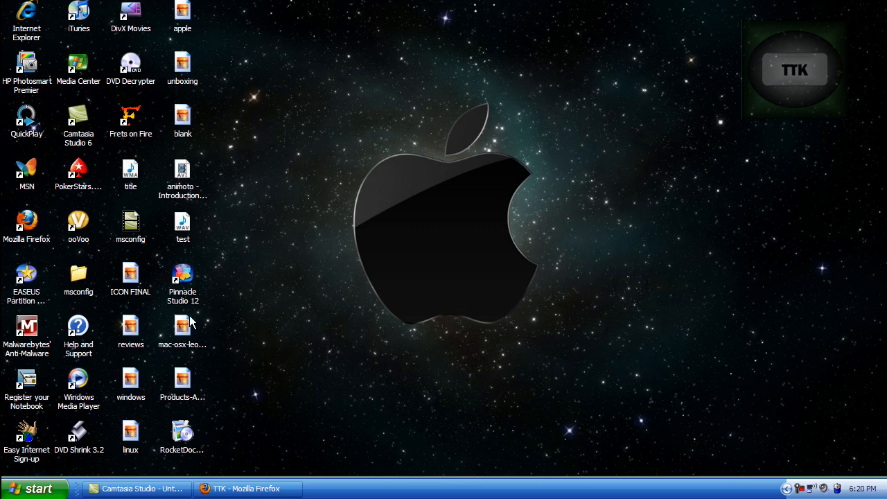
Preview the Mac OS X Leopard screenshot, then run a web search for 'rocketdock'
double_click(182, 325)
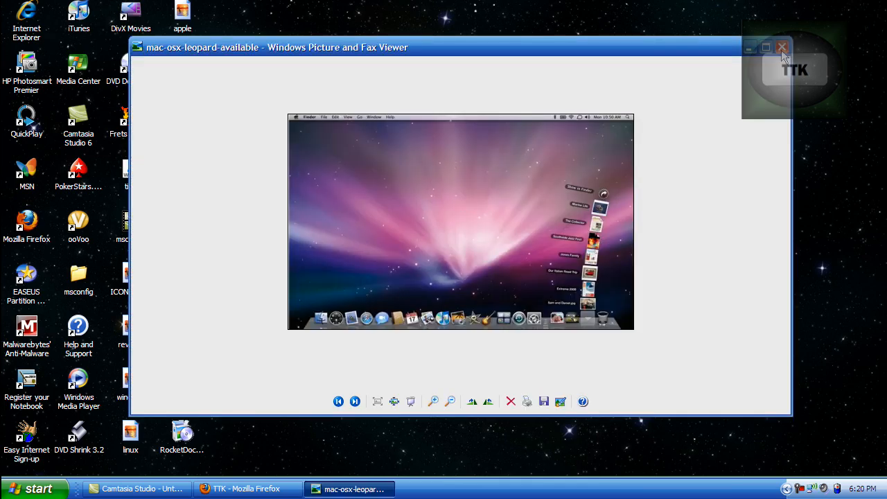
click(783, 47)
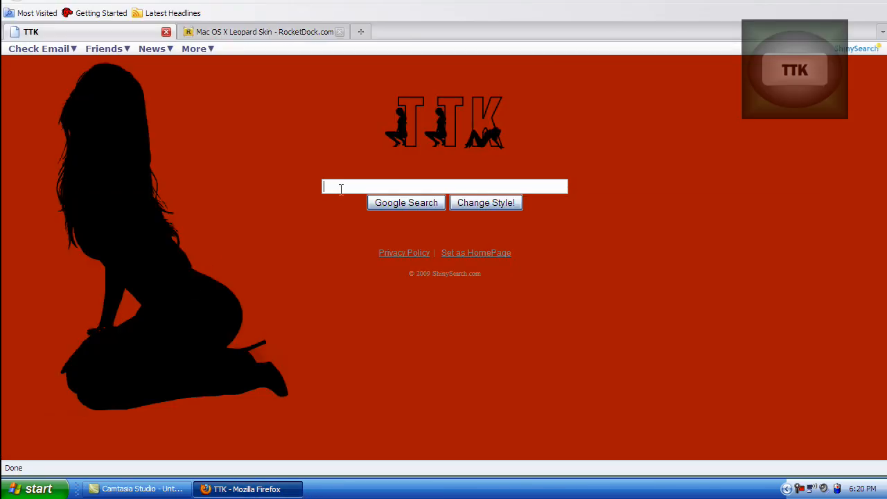
text(rocketdoc)
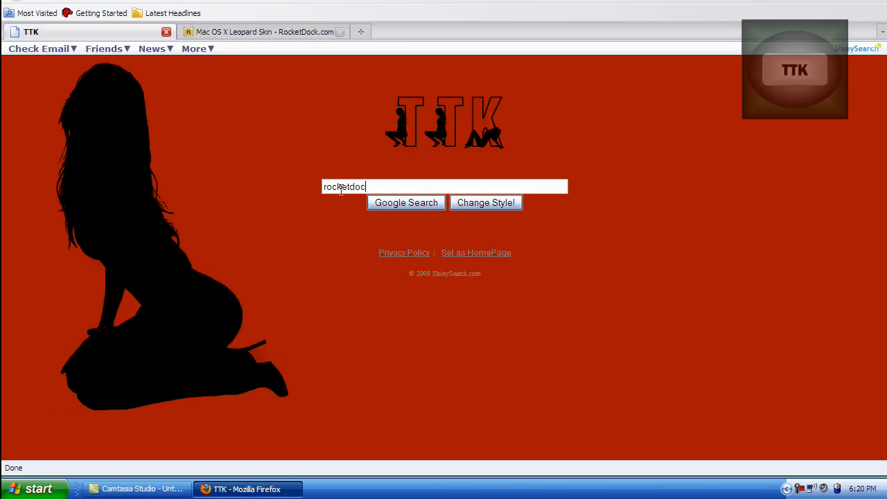
click(407, 203)
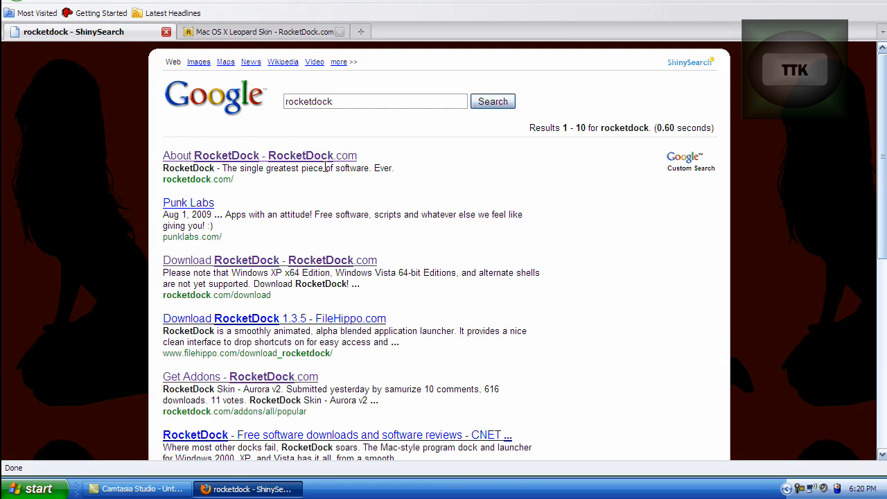
Save RocketDock-v1.3.5.exe from the official RocketDock.com download page
click(260, 155)
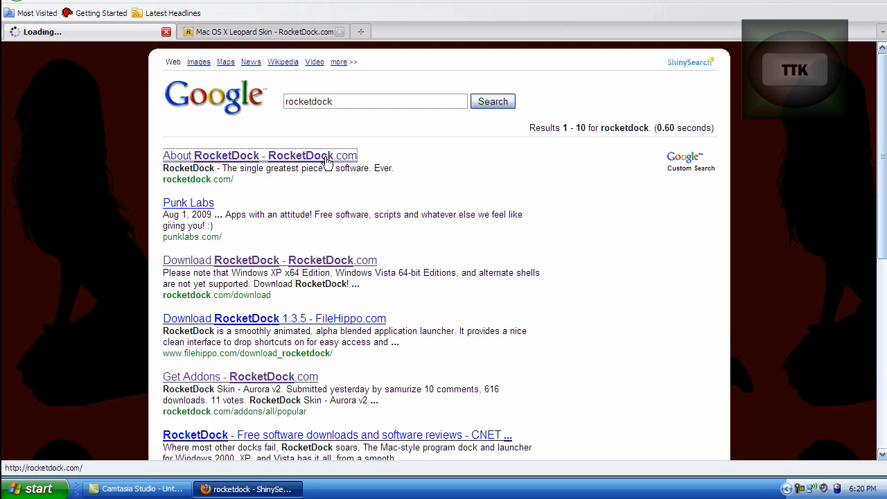
click(260, 155)
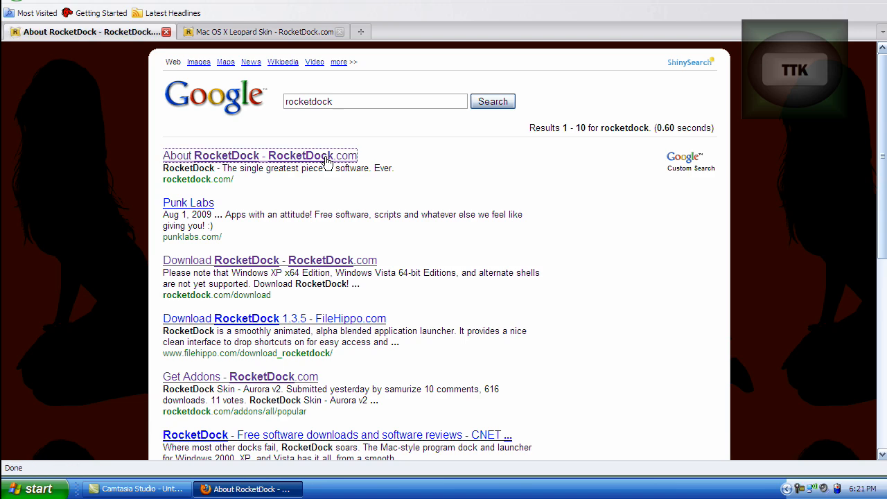
click(260, 155)
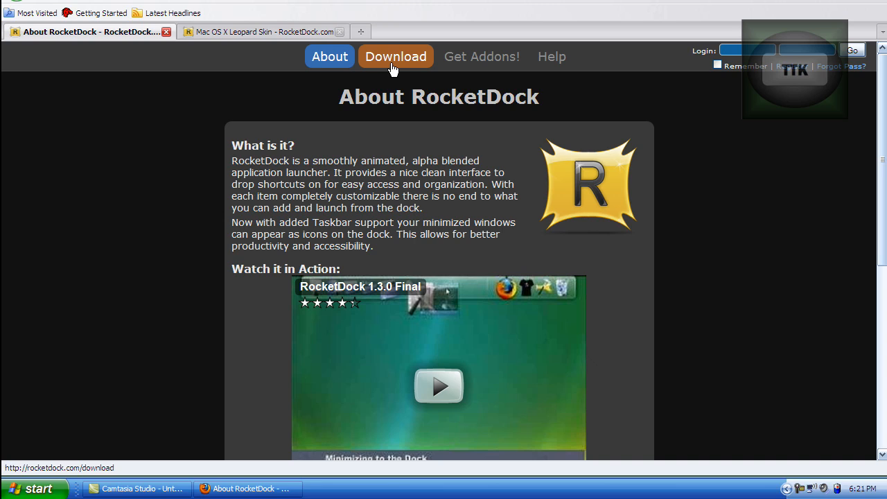
click(396, 56)
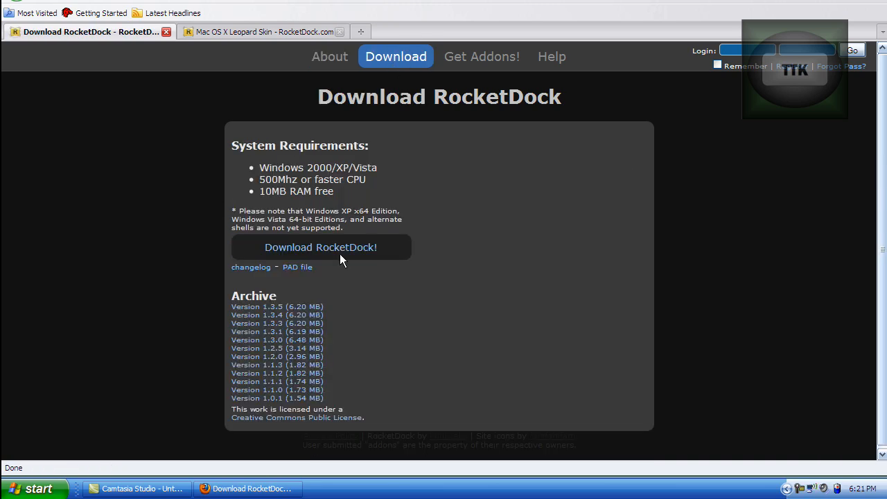
click(320, 247)
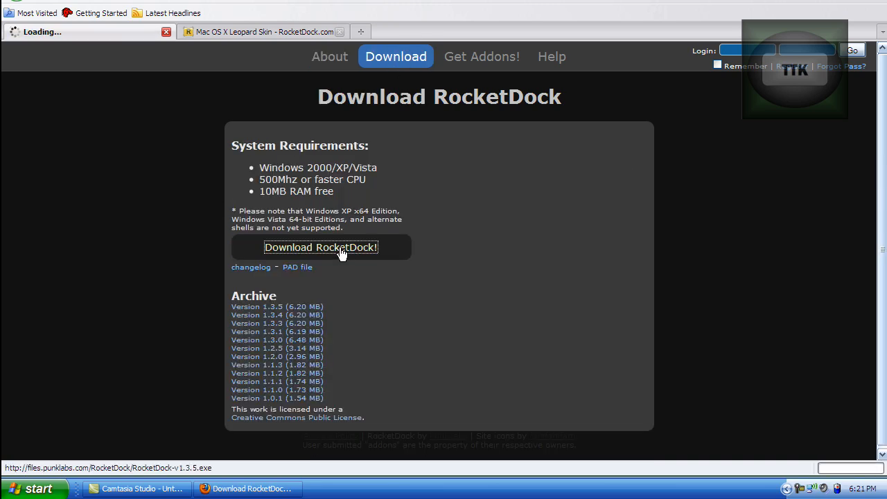
click(321, 247)
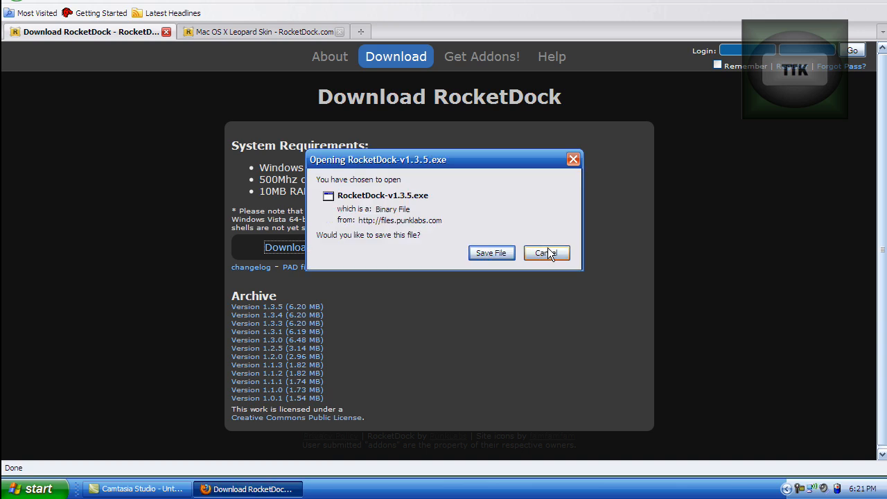
mouse_move(551, 310)
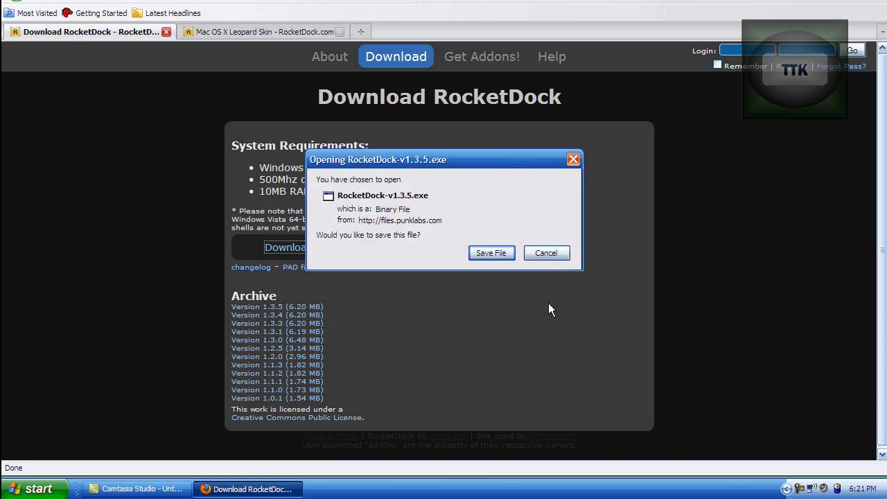
click(546, 252)
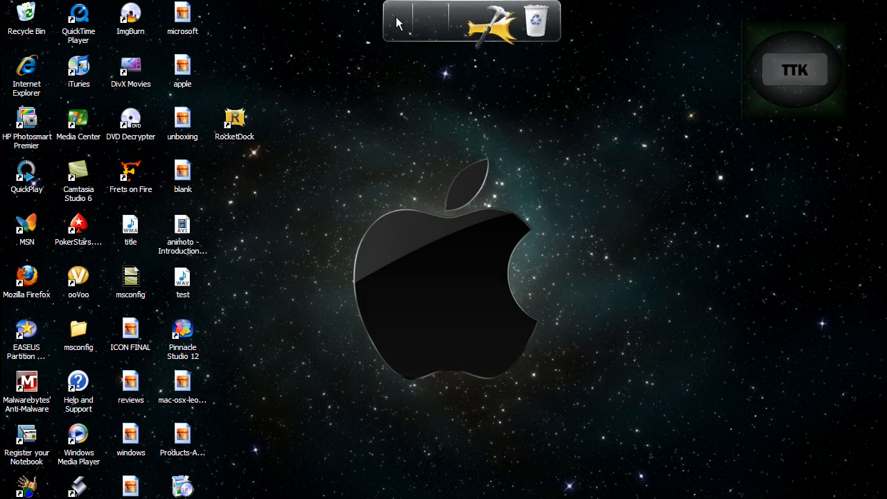
mouse_move(390, 133)
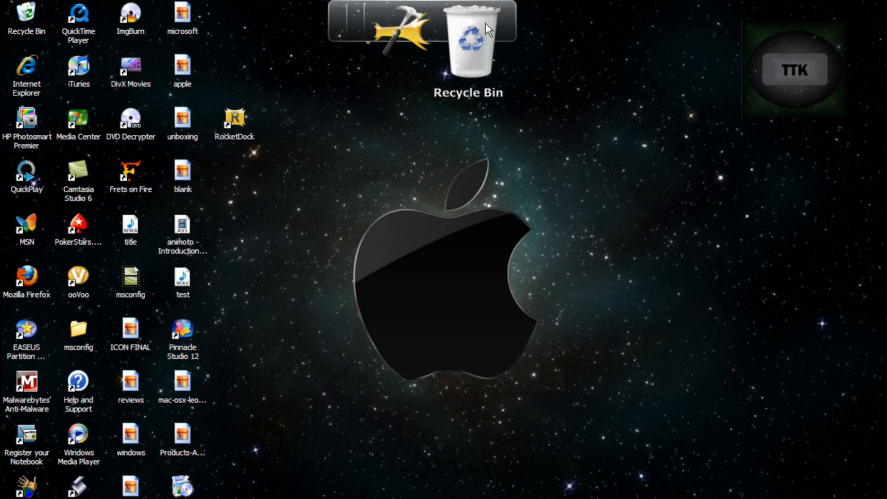
mouse_move(444, 27)
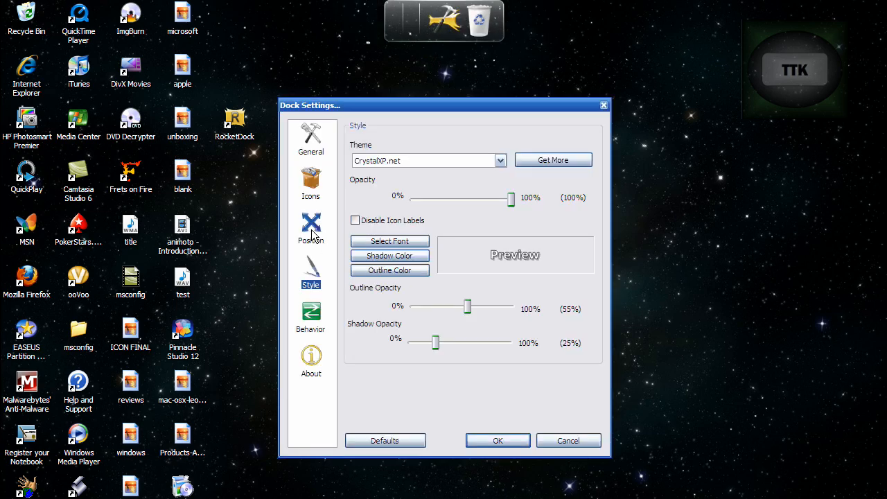
Set the dock's Screen Position to Bottom in Dock Settings
click(310, 227)
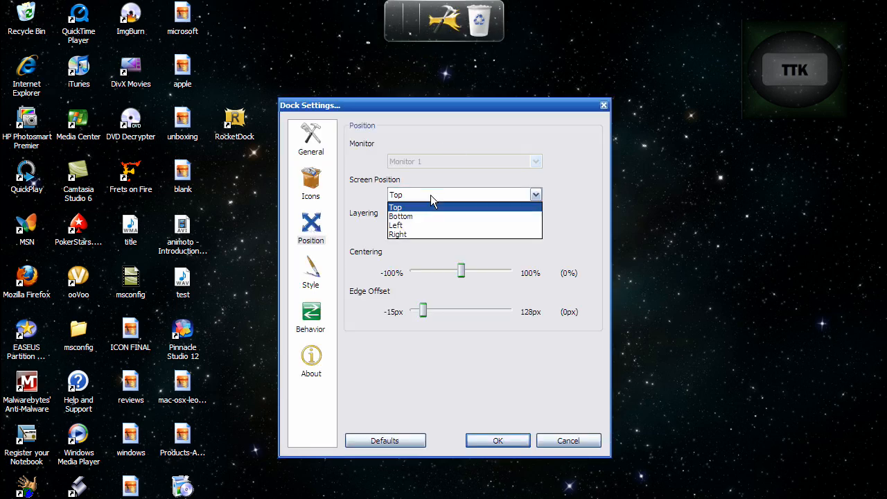
click(401, 216)
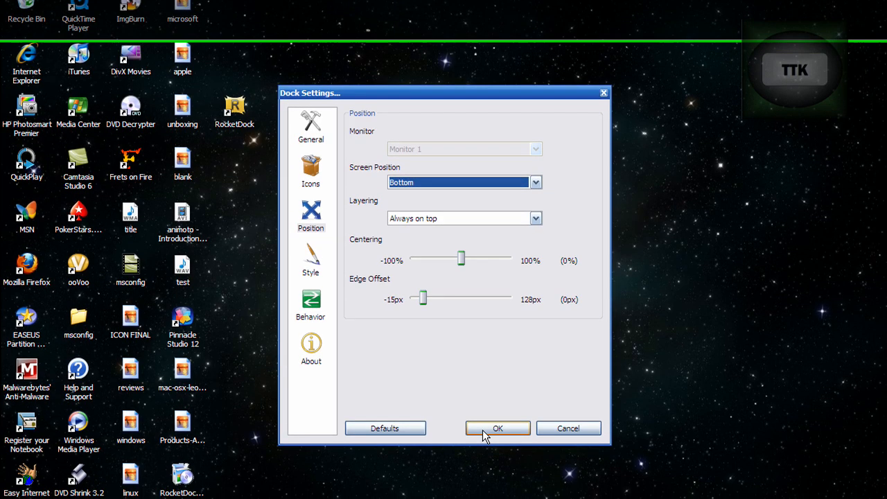
click(498, 428)
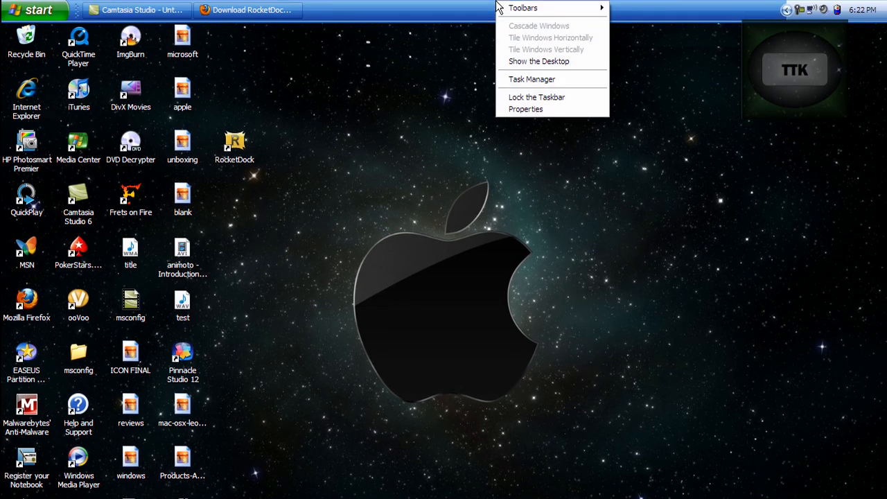
mouse_move(537, 97)
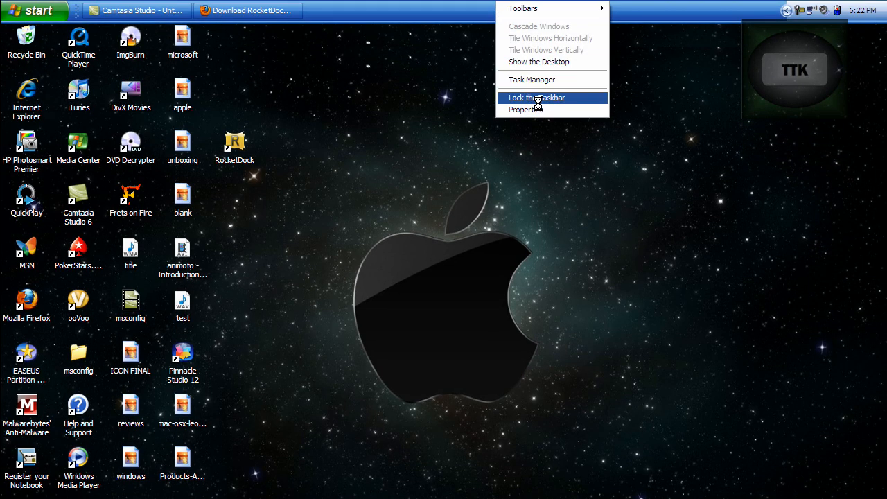
Toggle Lock the Taskbar from the taskbar's context menu
click(536, 97)
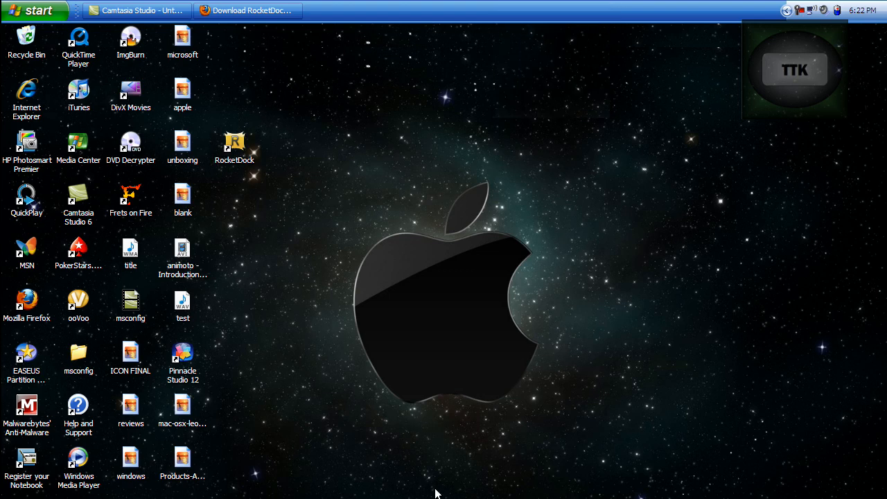
click(247, 10)
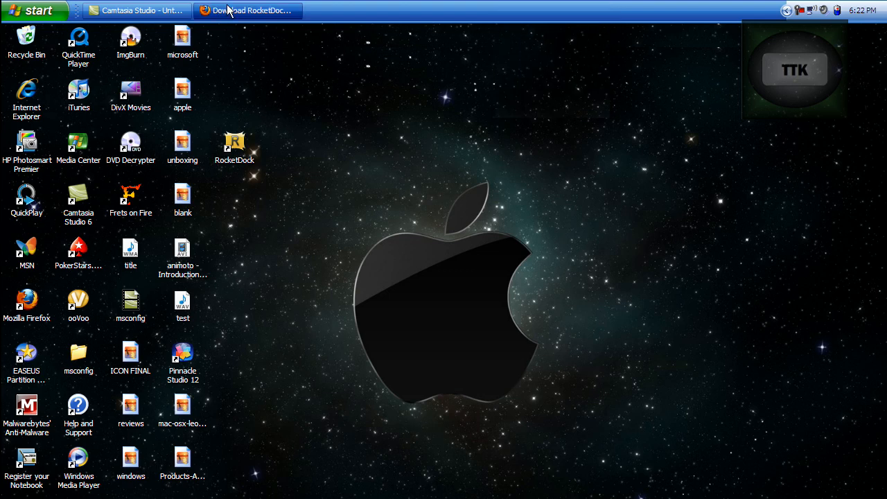
Save the Mac OS X Leopard Skin zip from its RocketDock.com page, then close Downloads
click(247, 11)
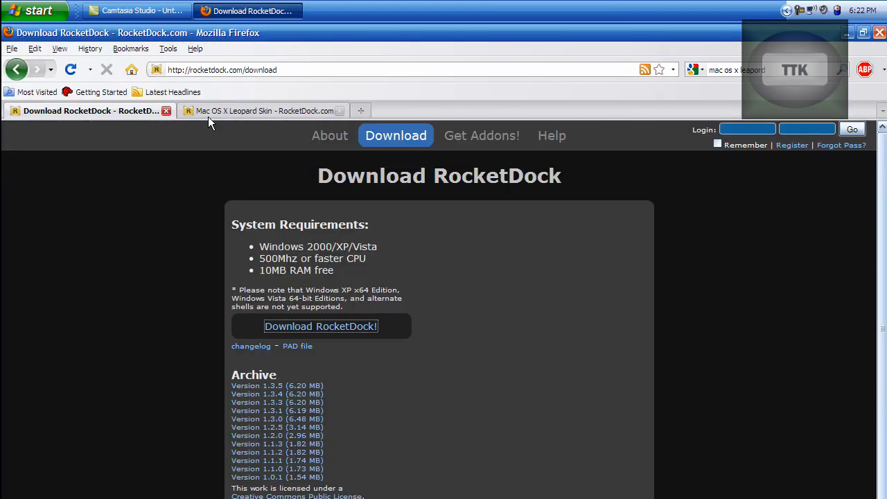
click(263, 111)
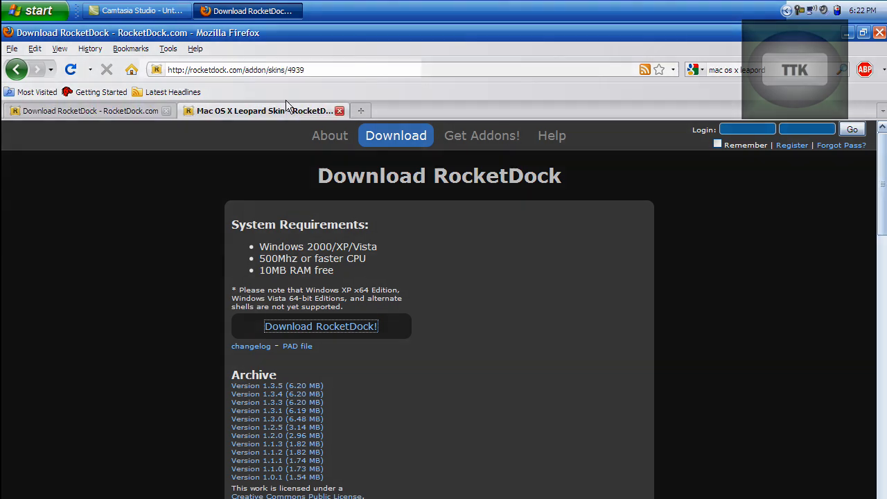
click(262, 111)
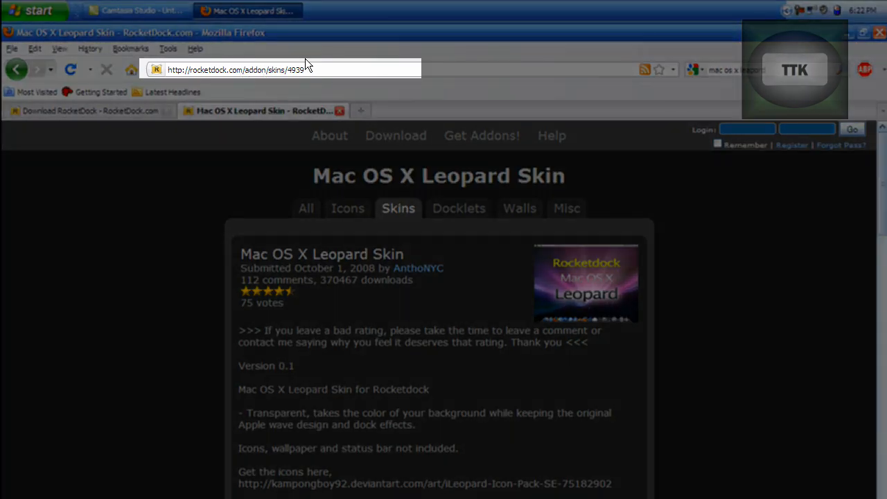
scroll(down, 3)
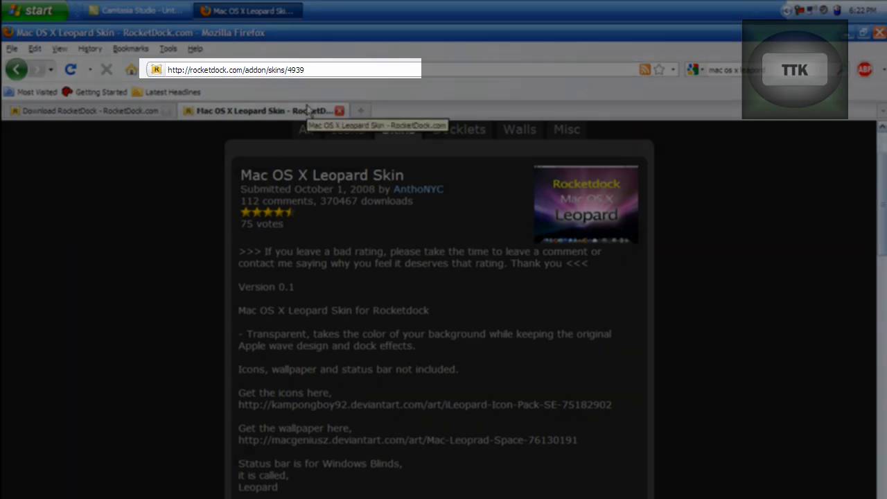
scroll(down, 3)
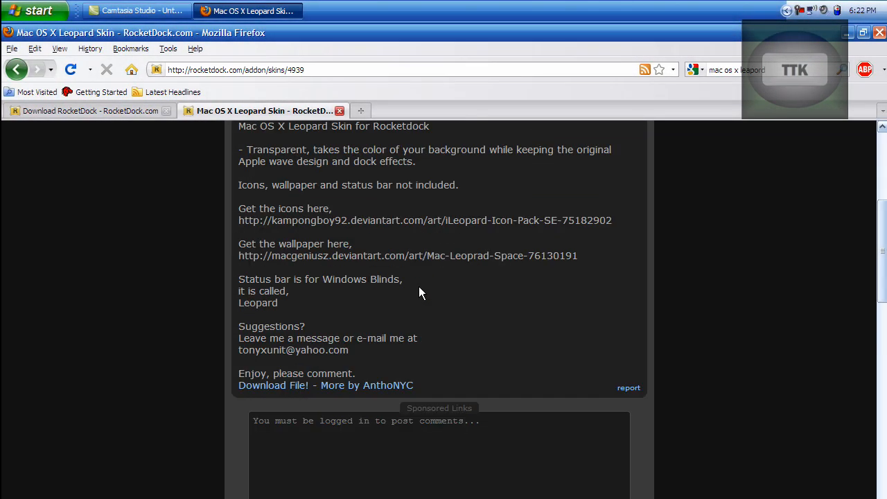
click(273, 385)
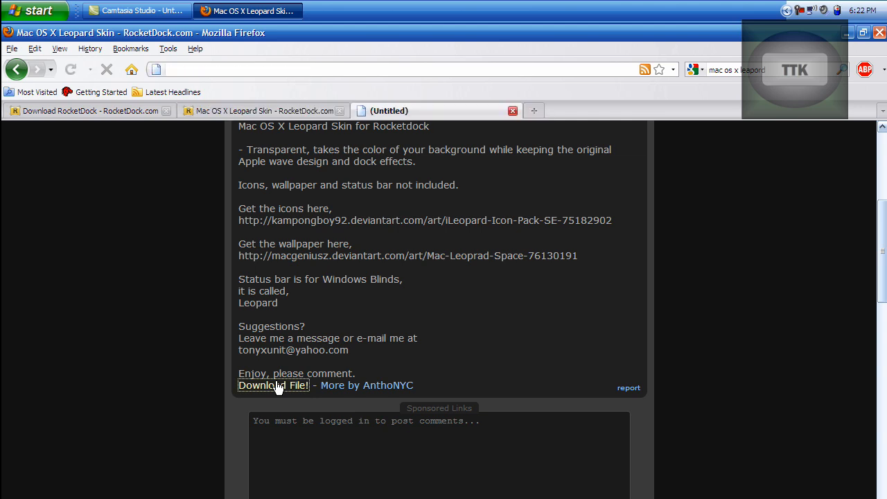
click(273, 385)
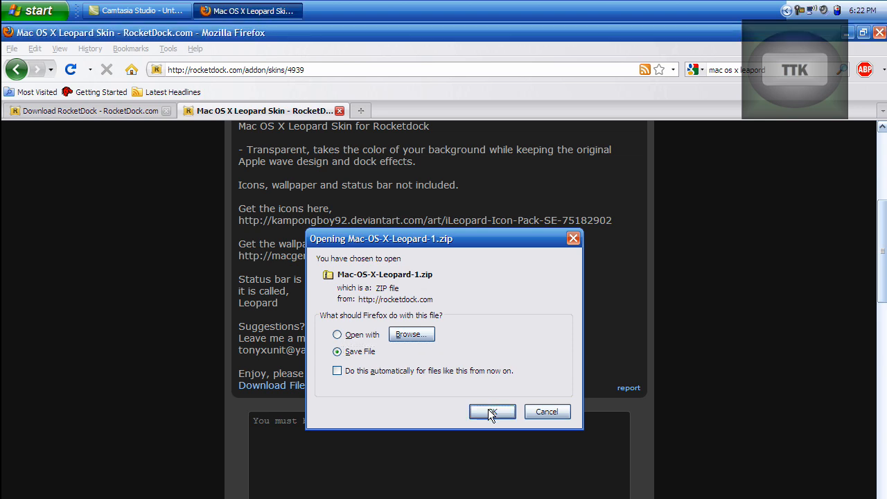
click(492, 411)
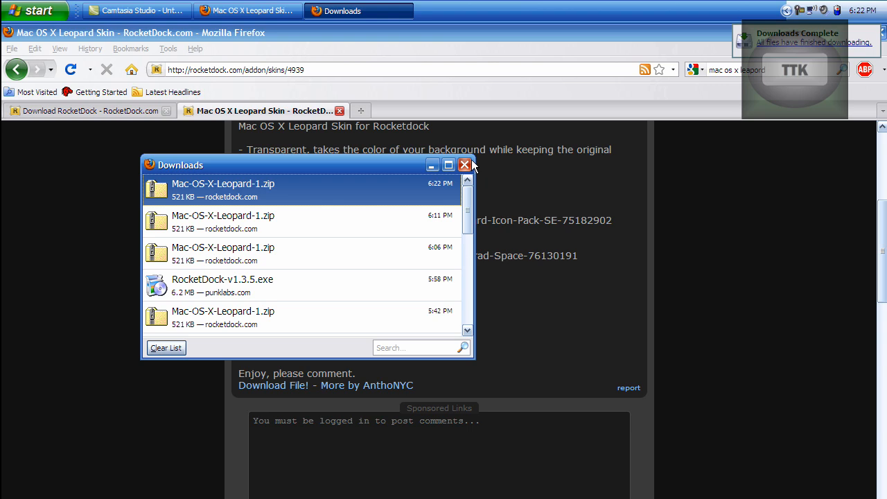
click(464, 165)
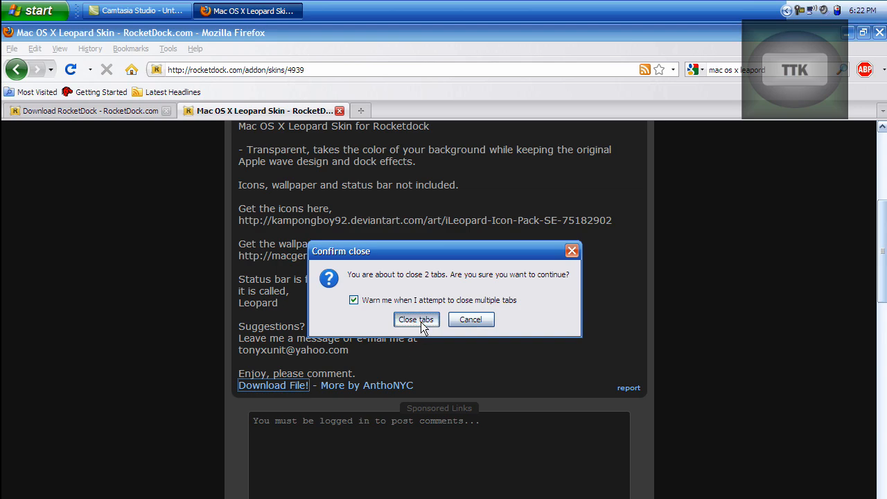
Close Firefox, extract Mac-OS-X-Leopard-1.zip, and copy its Mac OS X Leopard folder
click(416, 319)
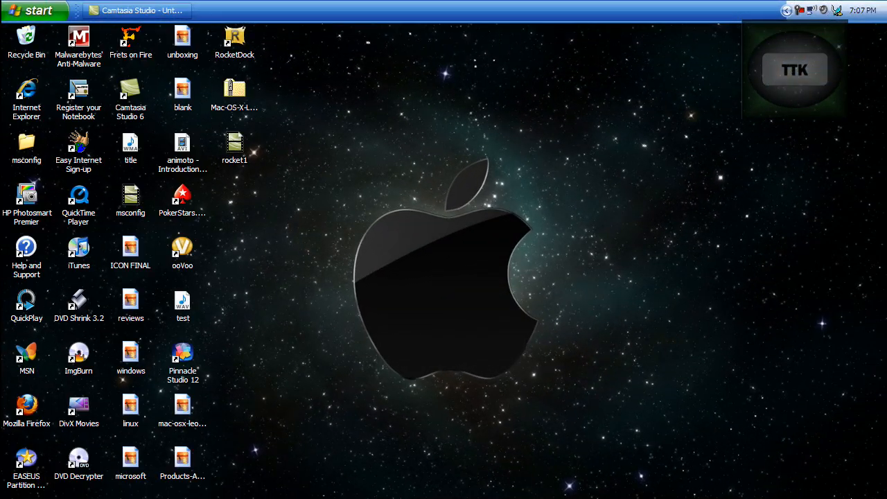
mouse_move(645, 385)
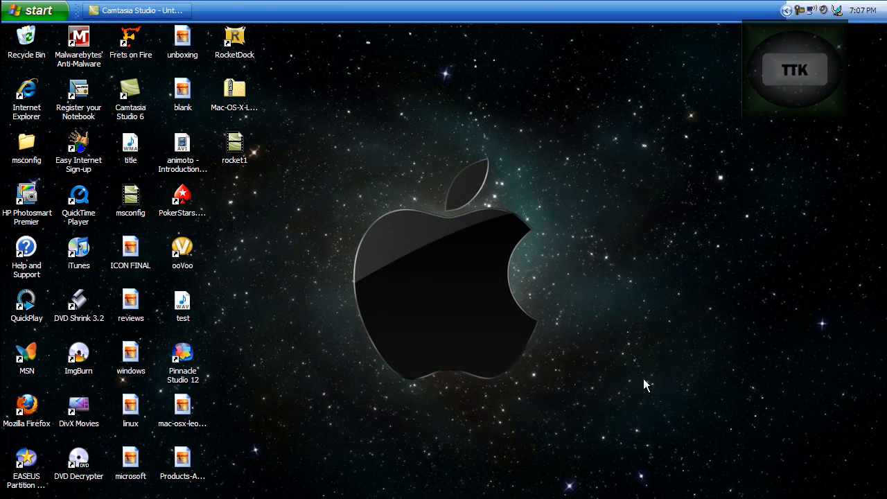
click(234, 90)
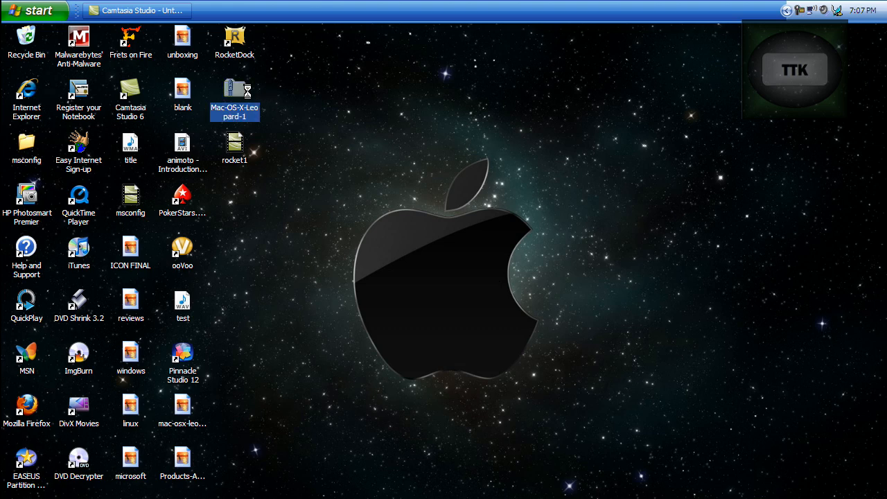
double_click(234, 90)
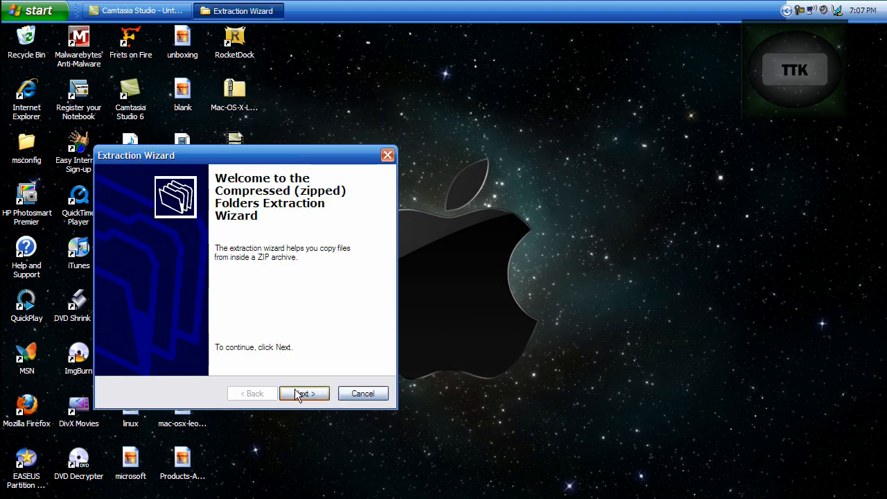
click(303, 393)
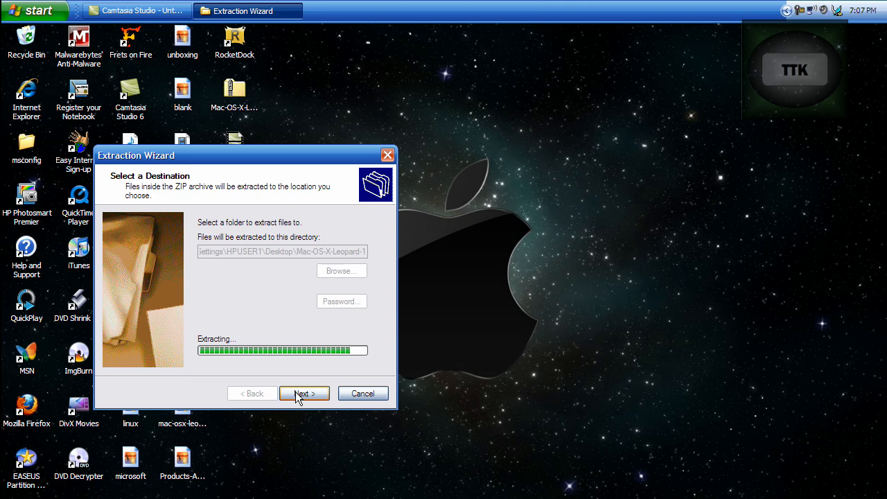
click(303, 393)
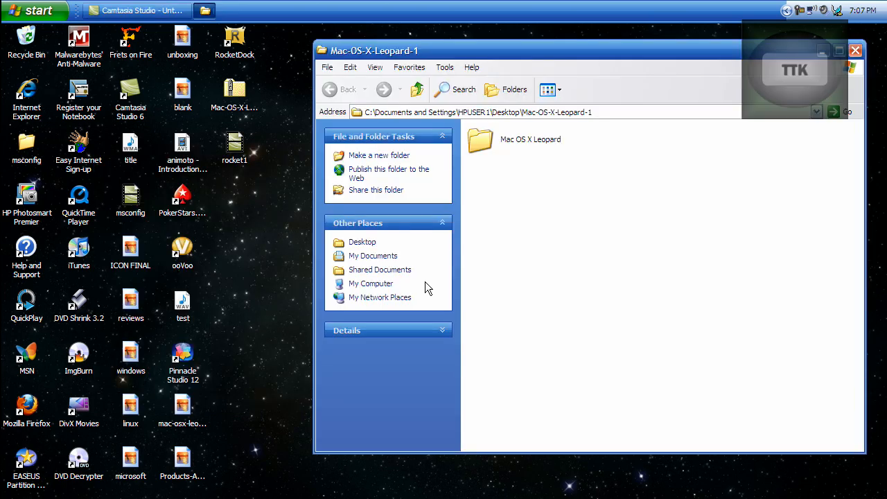
right_click(530, 139)
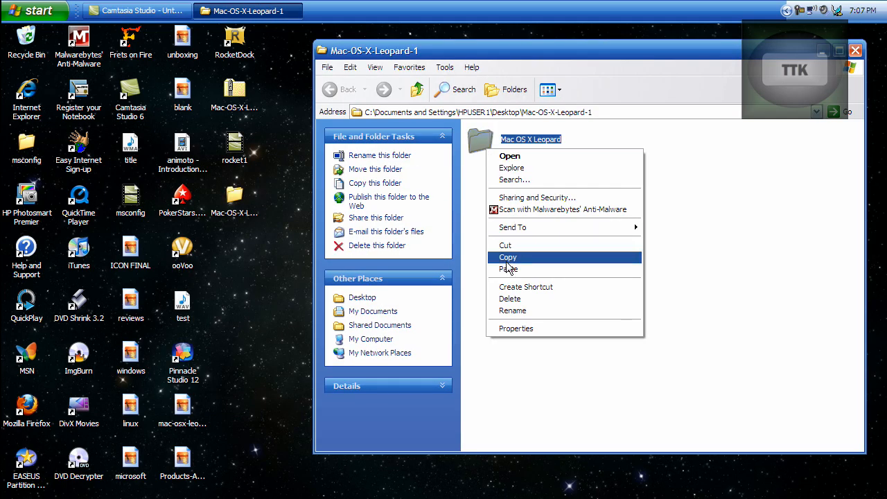
click(508, 258)
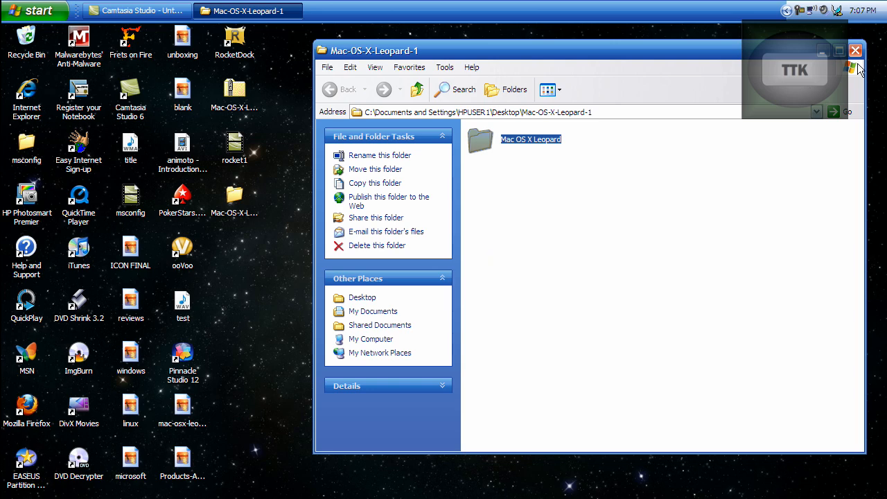
Paste the Mac OS X Leopard folder into C:\Program Files\RocketDock\Skins
click(855, 50)
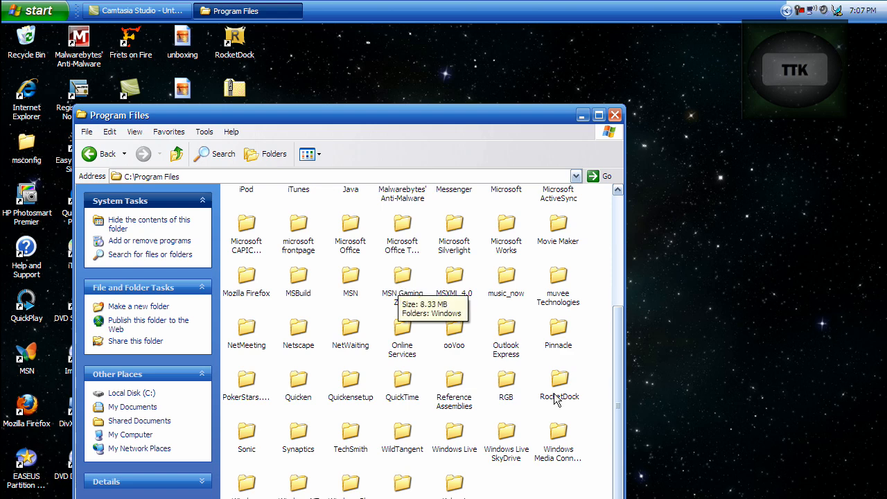
double_click(558, 378)
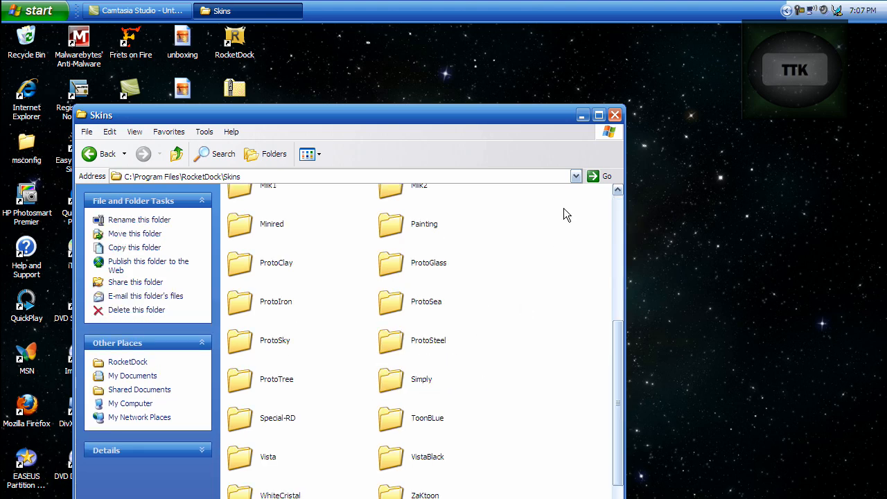
click(614, 115)
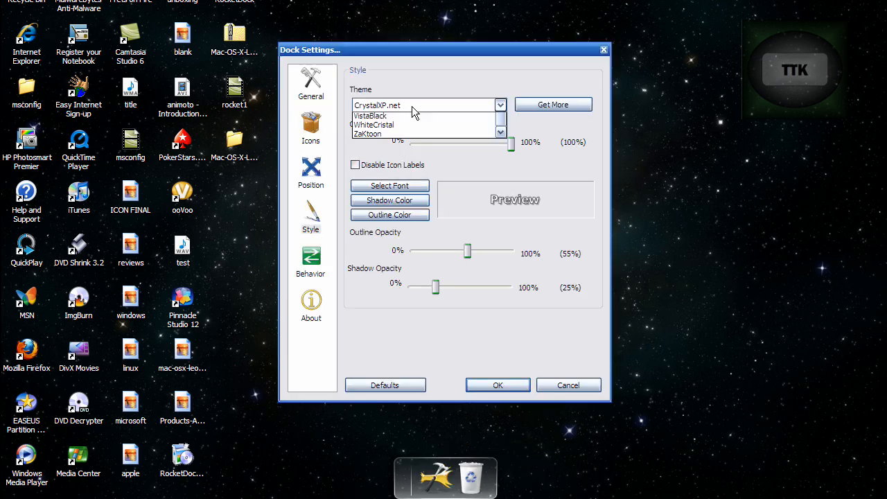
Pick Mac OS X Leopard from the Style Theme list and confirm with OK
click(500, 105)
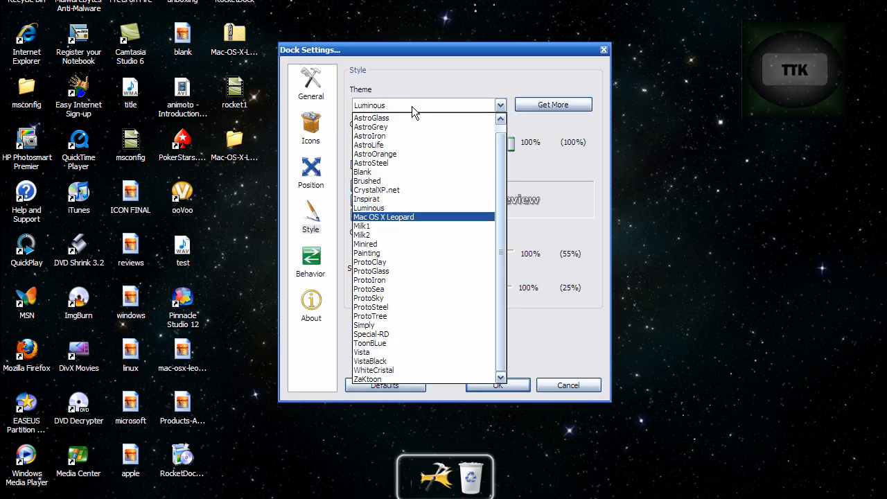
click(384, 216)
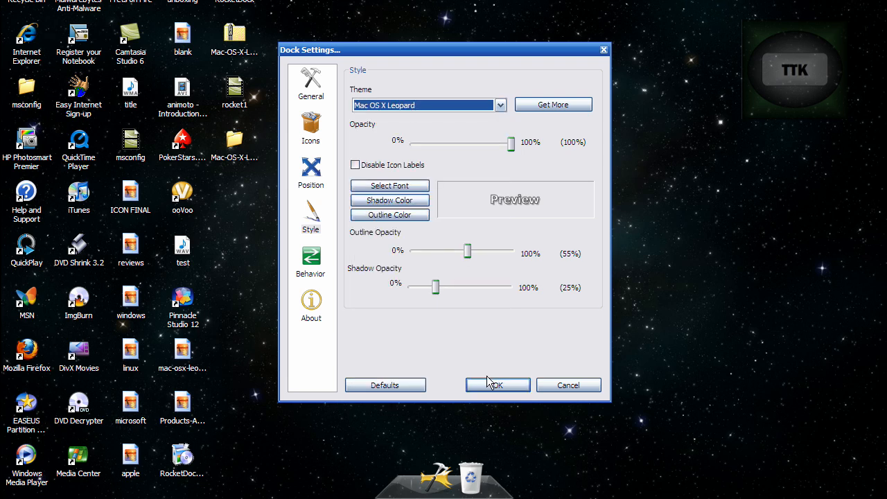
click(497, 384)
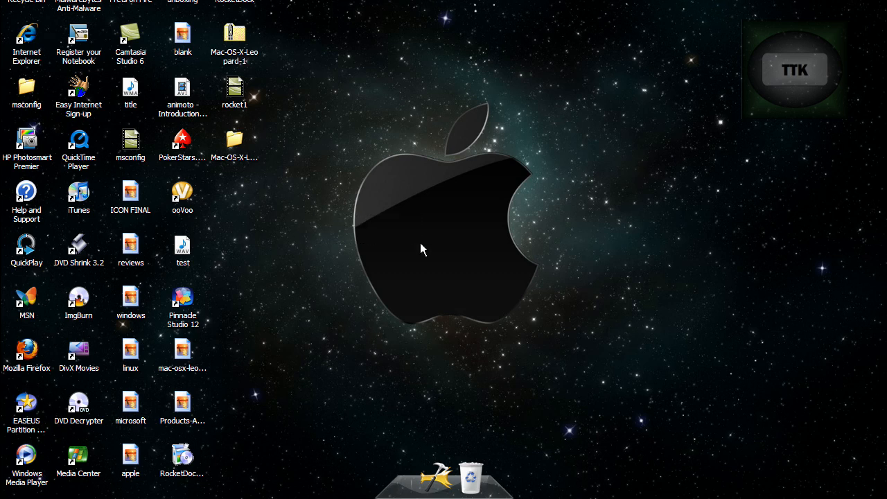
Drag program shortcuts like iTunes, QuickTime and Firefox from the desktop onto the dock
drag(424, 250, 461, 176)
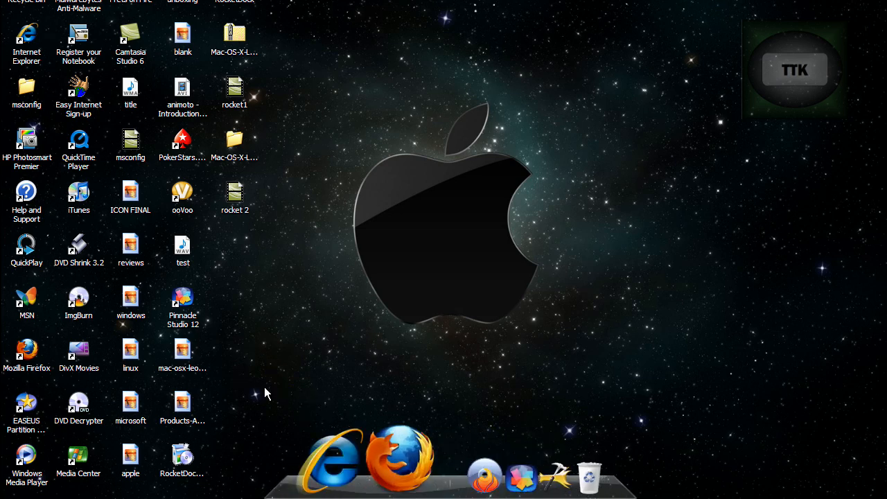
mouse_move(440, 461)
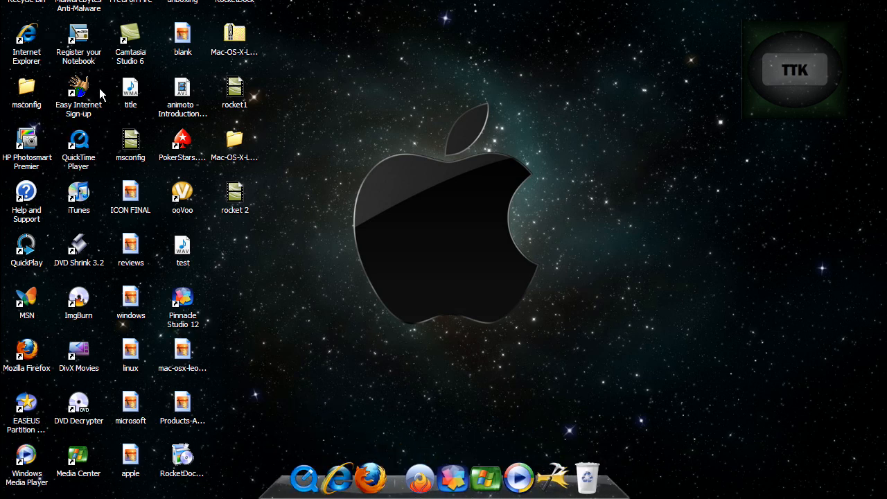
mouse_move(272, 146)
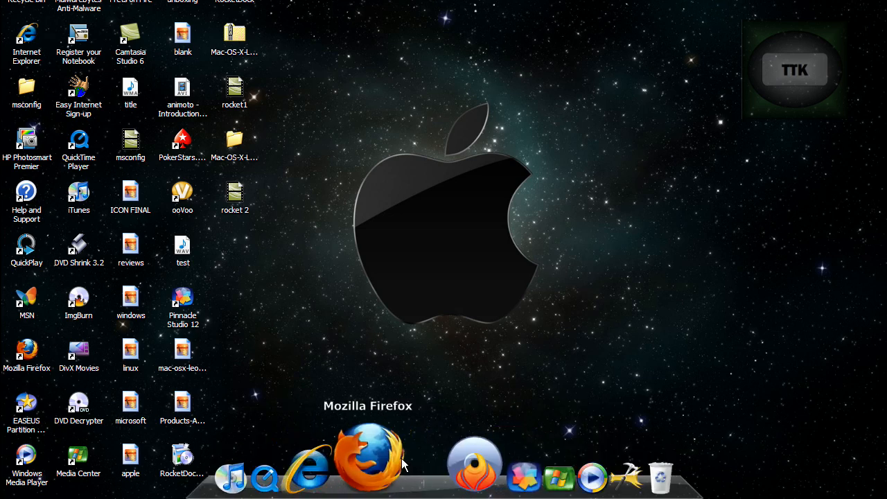
mouse_move(301, 460)
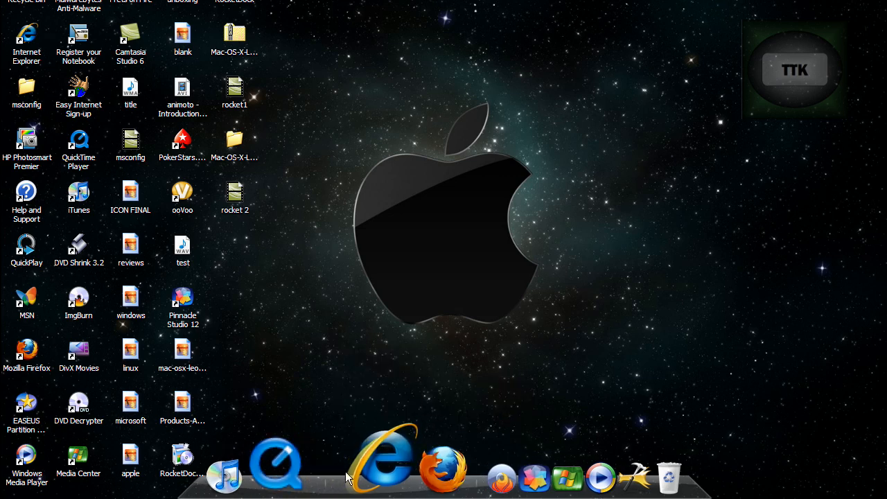
mouse_move(339, 460)
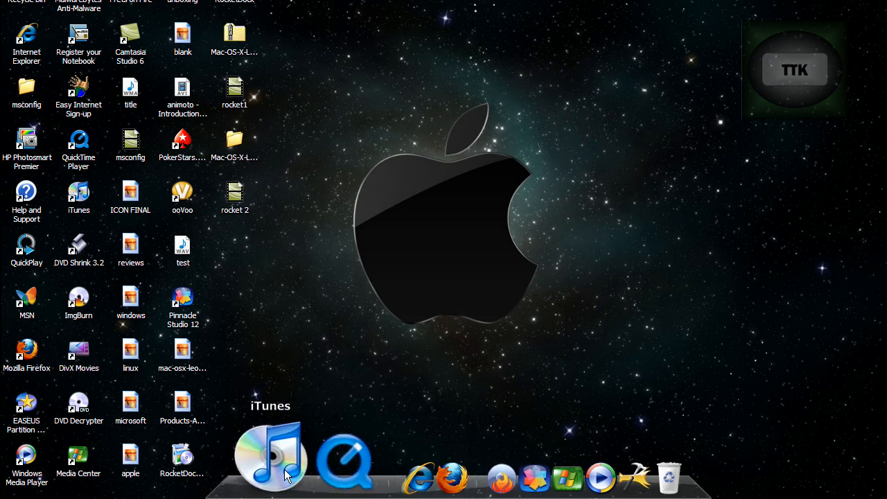
mouse_move(492, 458)
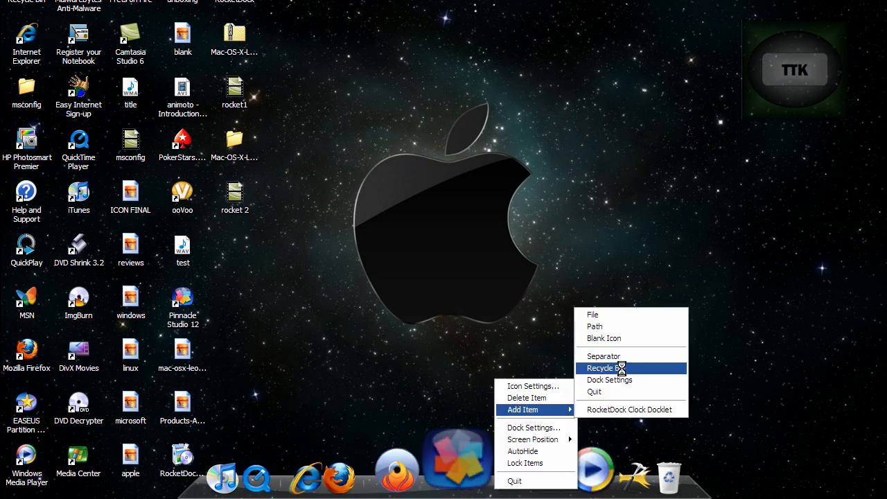
click(602, 368)
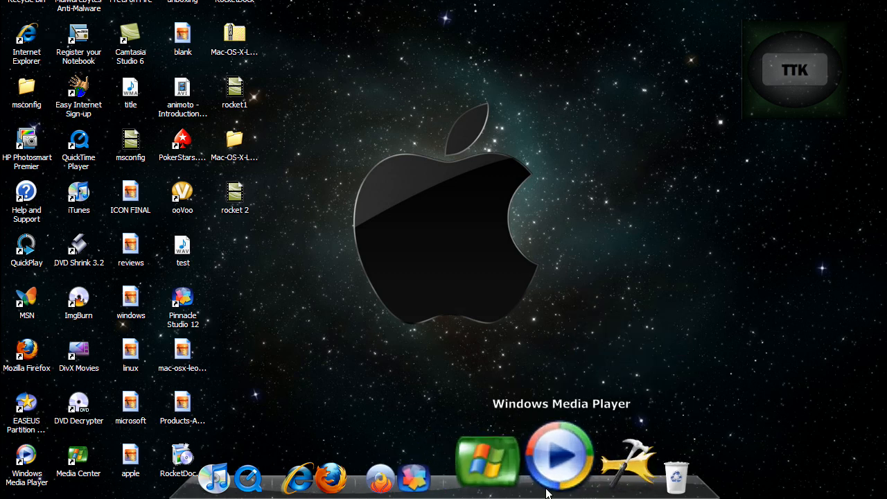
right_click(560, 456)
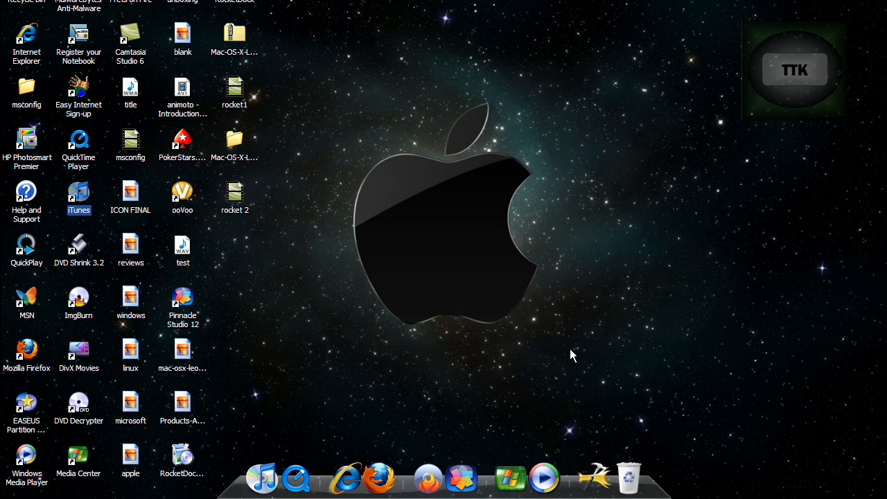
drag(572, 355, 501, 251)
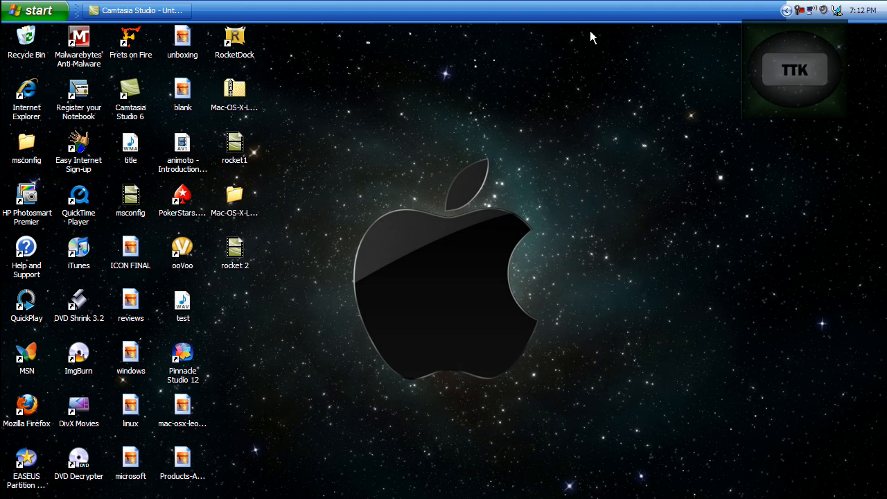
Turn on Auto-hide the taskbar in Taskbar Properties
right_click(589, 21)
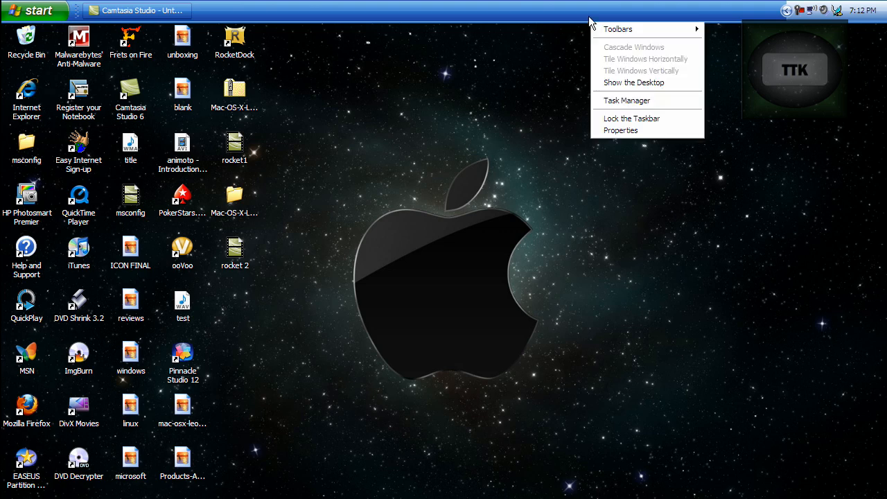
click(621, 130)
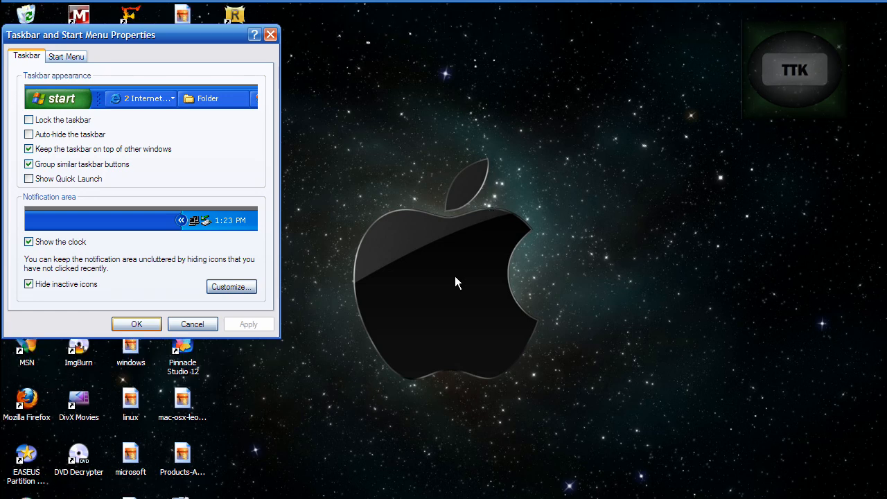
click(192, 324)
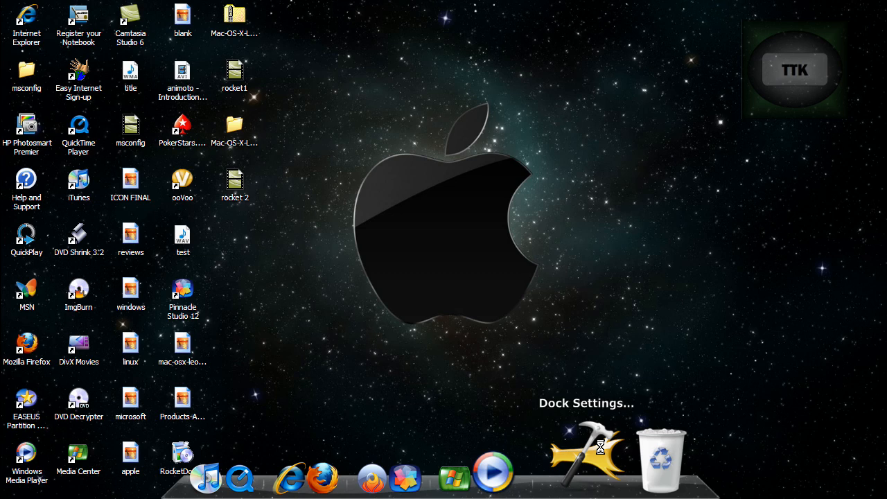
Turn on high-quality icon rendering in RocketDock's icon settings
click(585, 454)
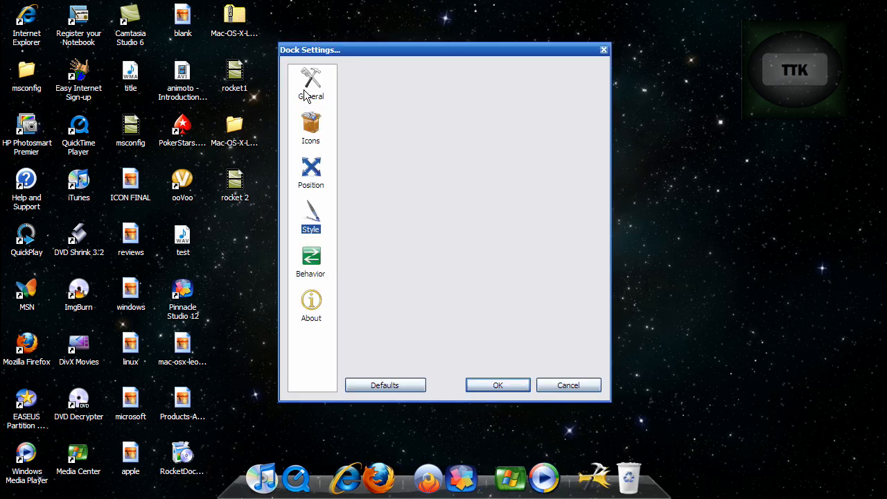
click(311, 128)
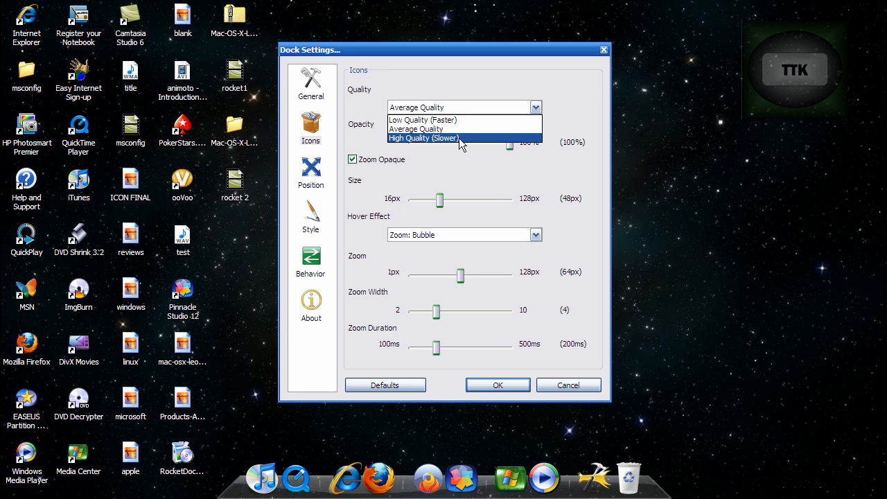
click(423, 138)
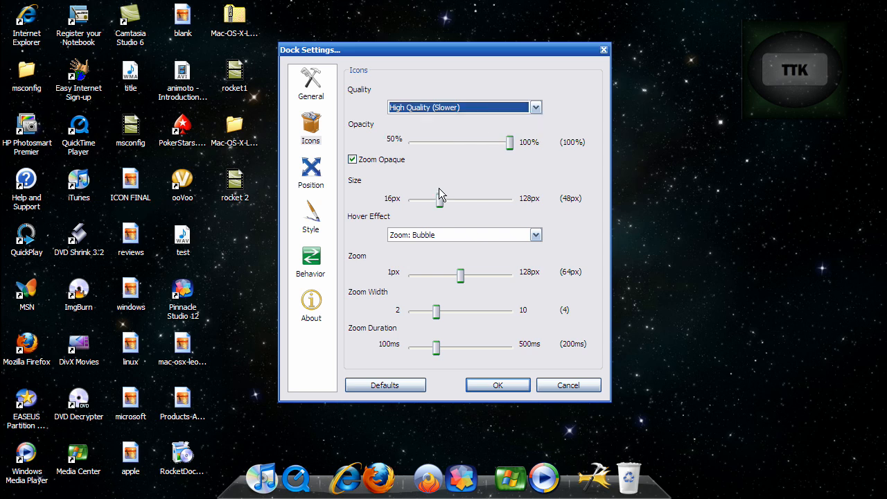
Set the dock icon size to 29 px and the hover zoom to 128 px
drag(438, 198, 447, 199)
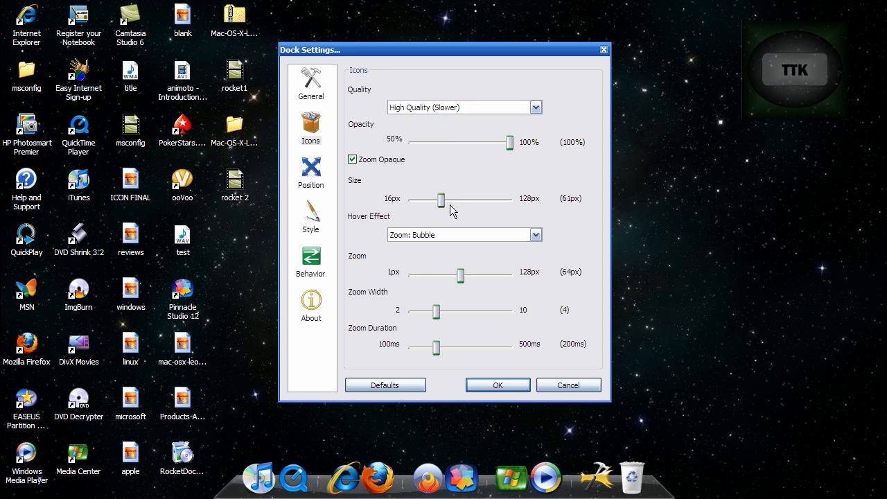
drag(429, 200, 452, 200)
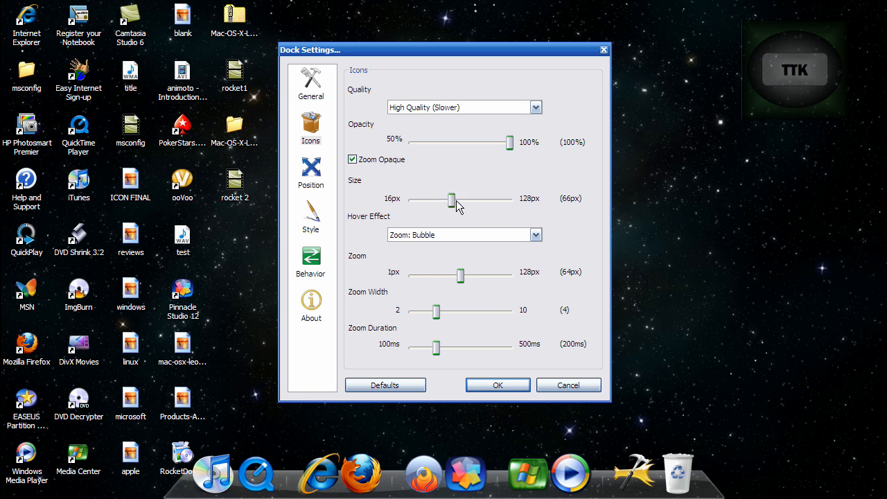
drag(452, 199, 457, 199)
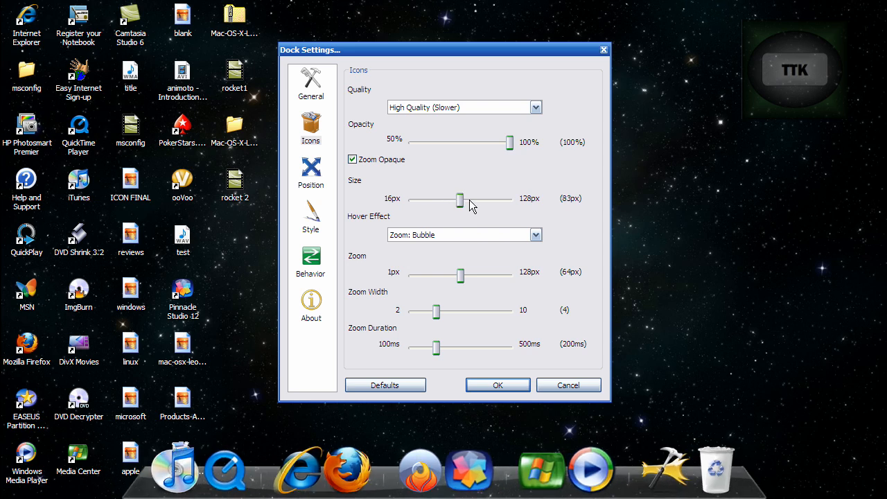
drag(459, 200, 477, 200)
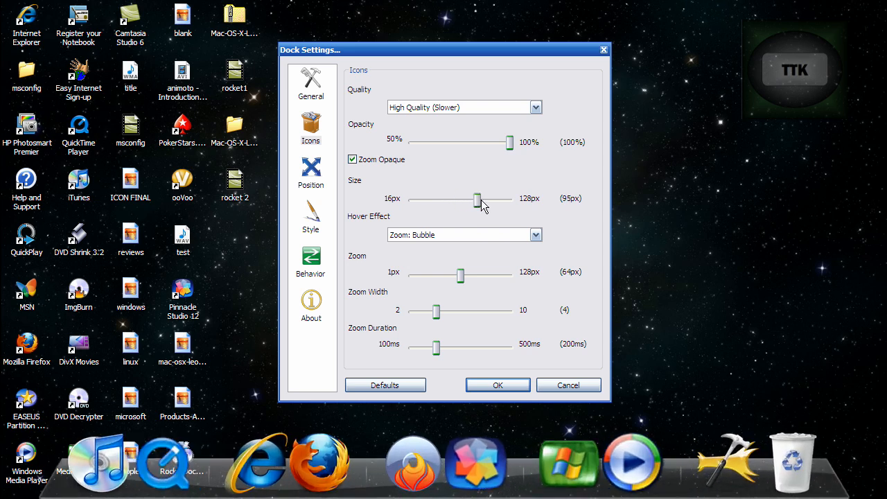
drag(477, 199, 486, 199)
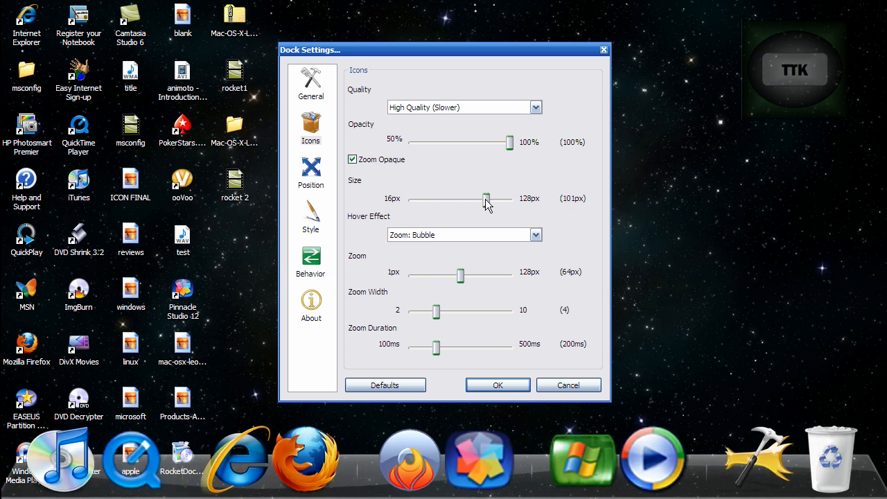
drag(486, 198, 452, 199)
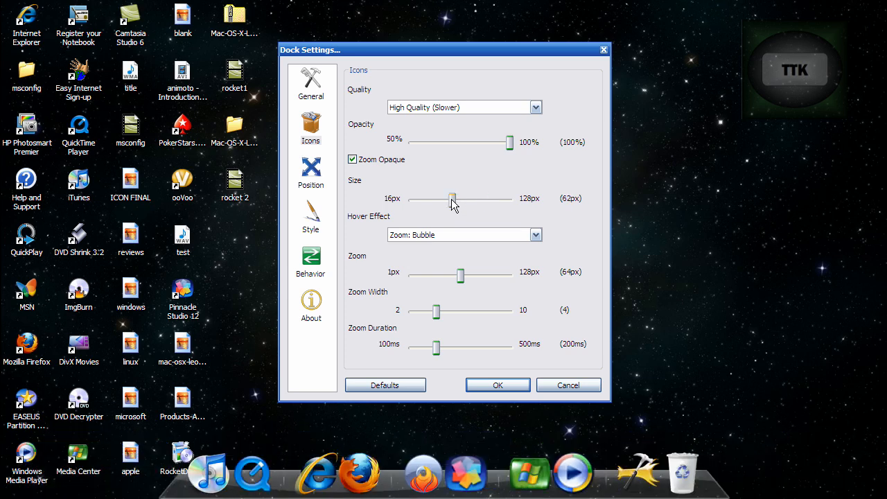
drag(454, 199, 450, 199)
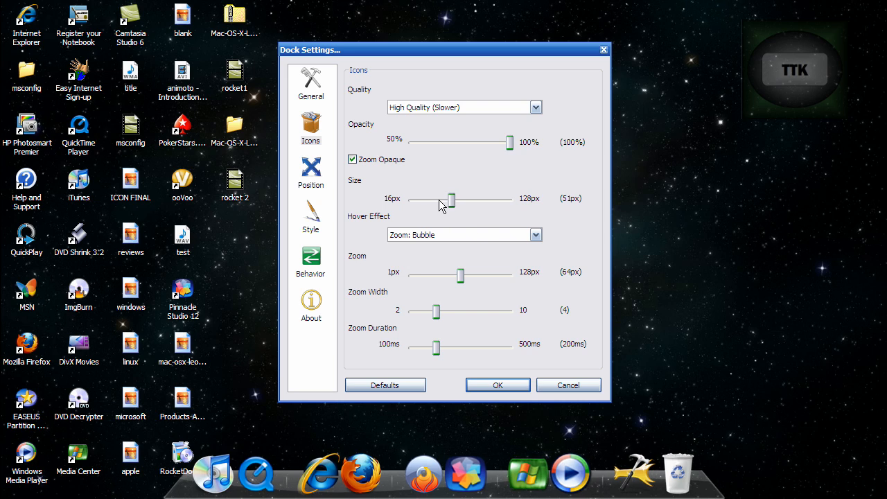
drag(451, 199, 442, 199)
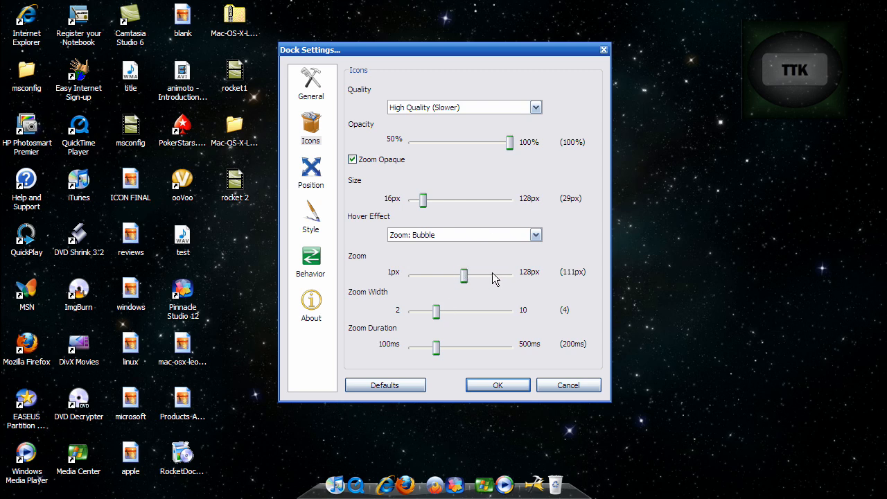
drag(463, 275, 496, 275)
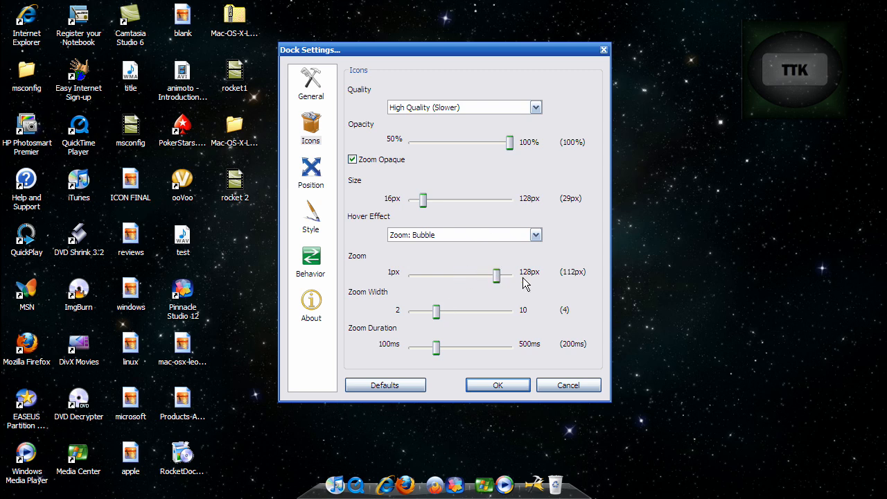
drag(497, 276, 510, 276)
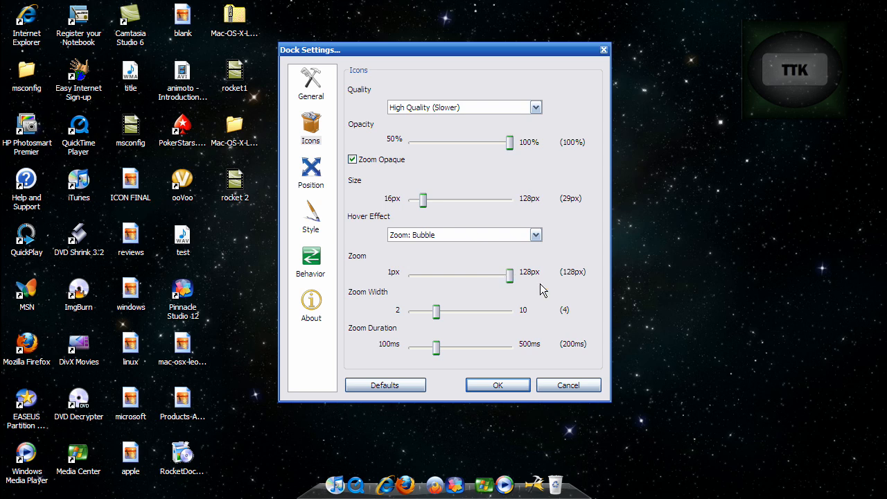
mouse_move(454, 338)
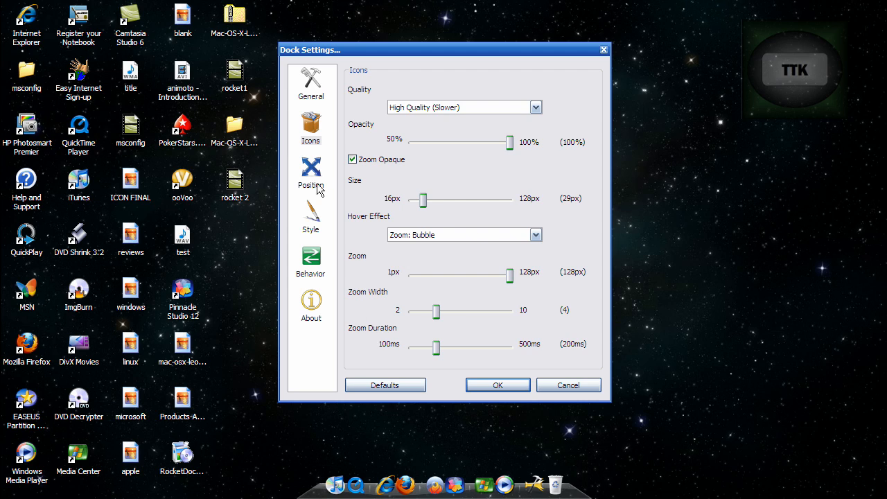
Enable Running Application Indicators in RocketDock's General settings
click(311, 219)
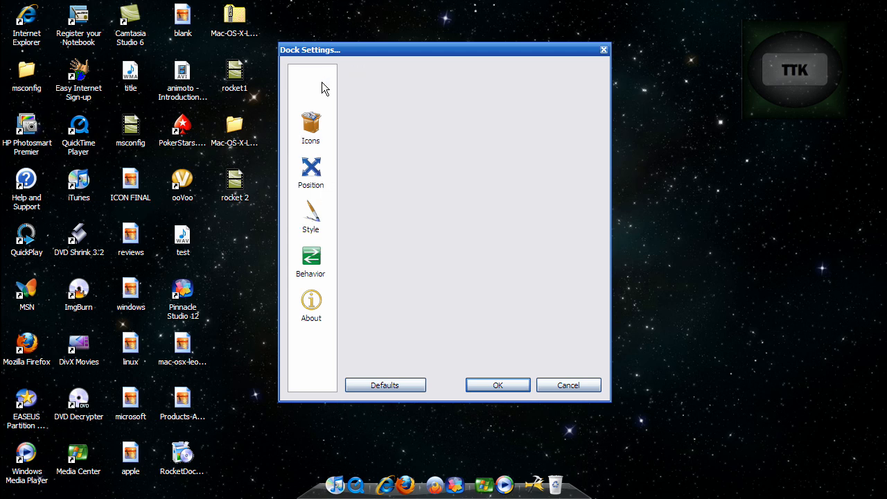
click(311, 82)
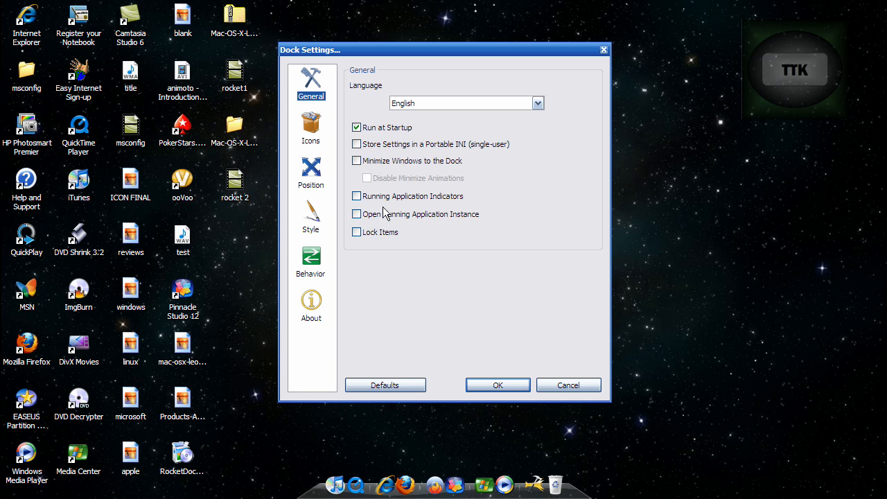
click(356, 196)
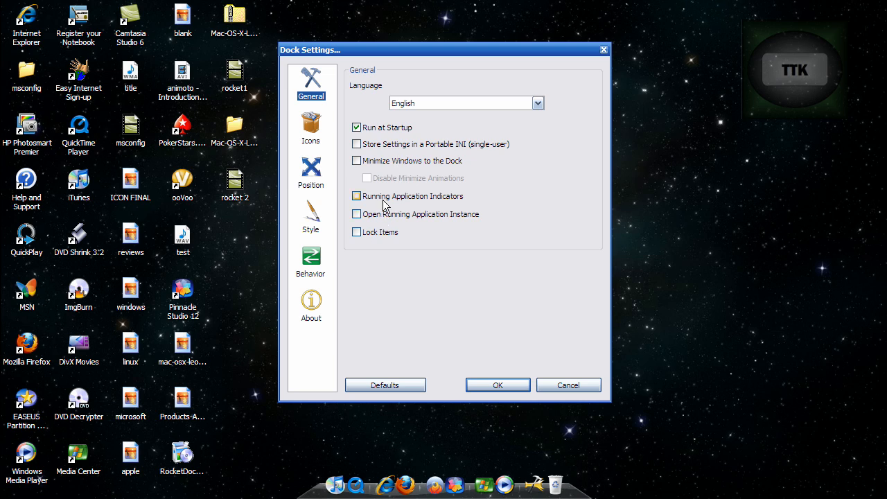
click(357, 196)
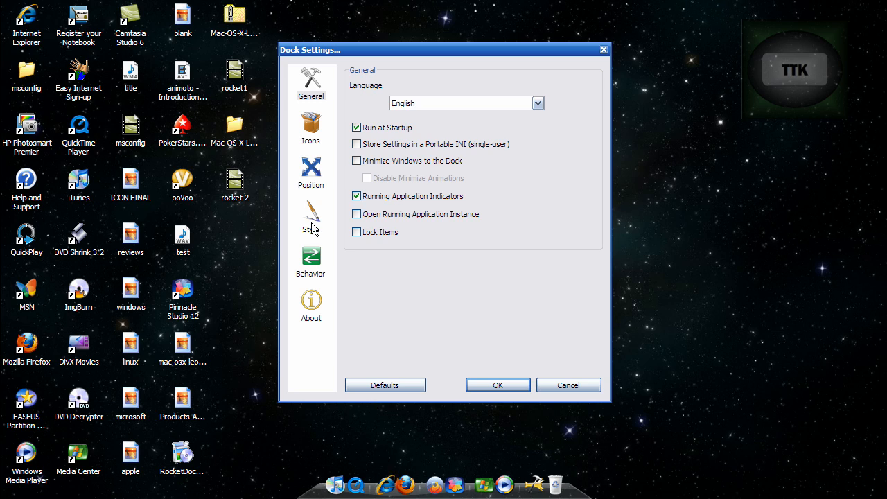
Set the Icon Attention Effect to Bounce and apply the dock settings
click(311, 260)
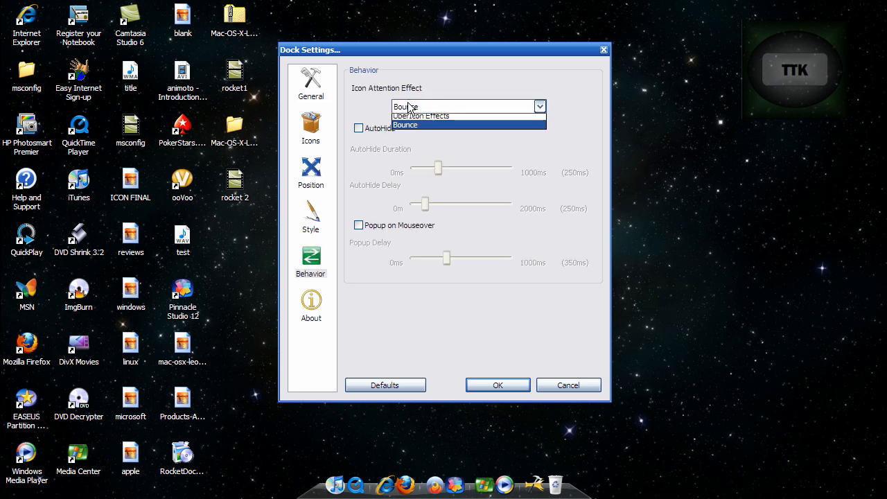
click(405, 125)
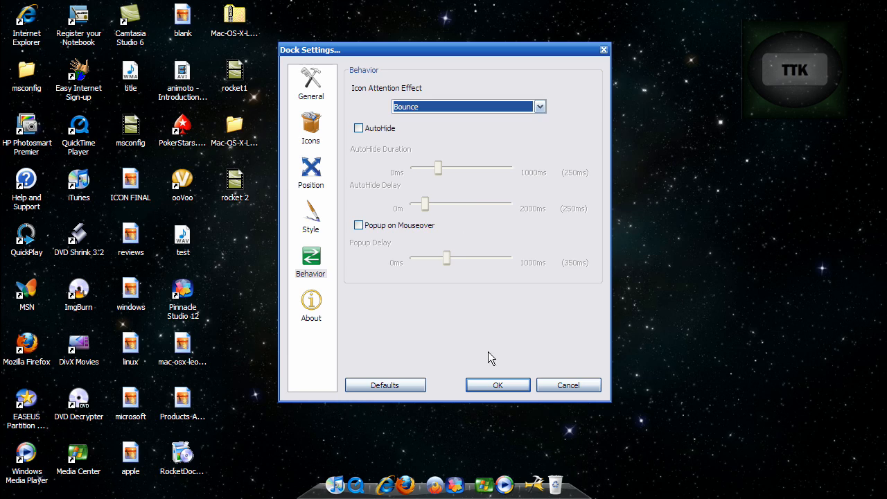
click(498, 384)
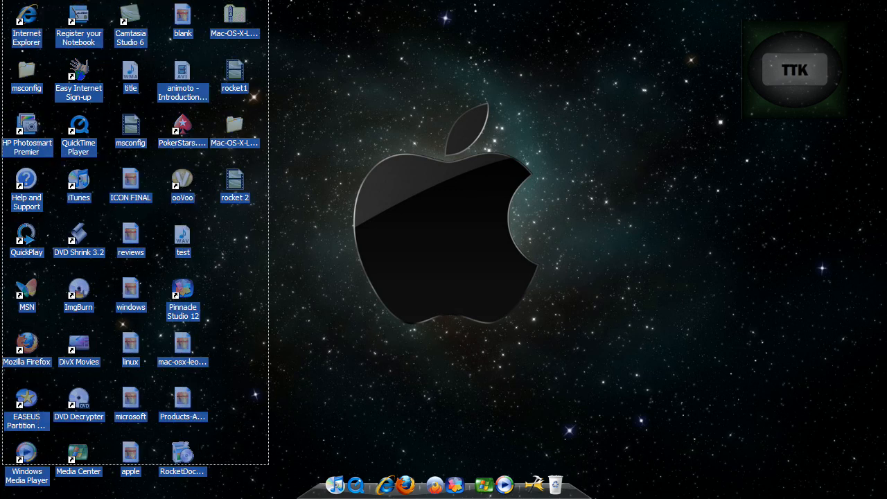
Drag the Recycle Bin away from the other desktop icons, then double-click on the desktop
click(339, 327)
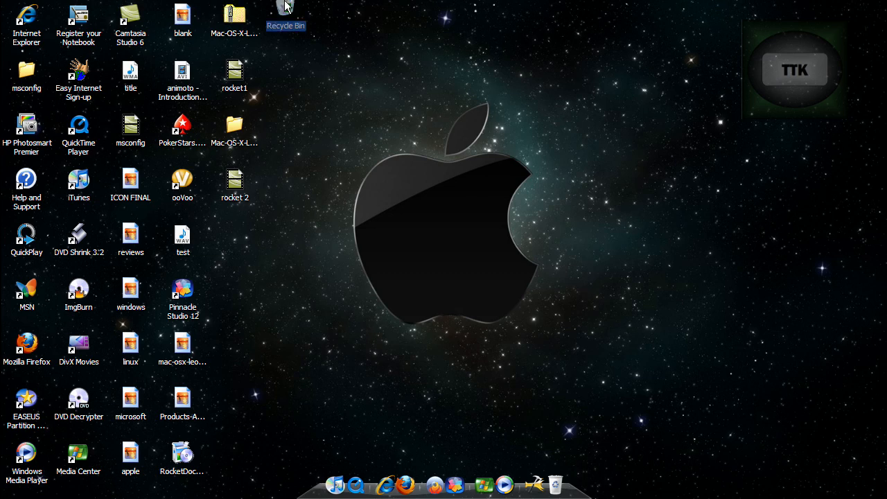
drag(286, 14, 597, 18)
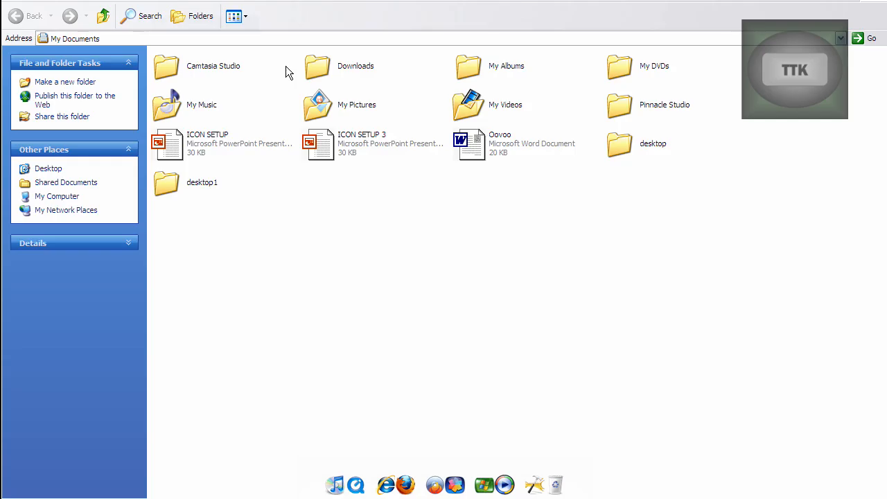
mouse_move(316, 229)
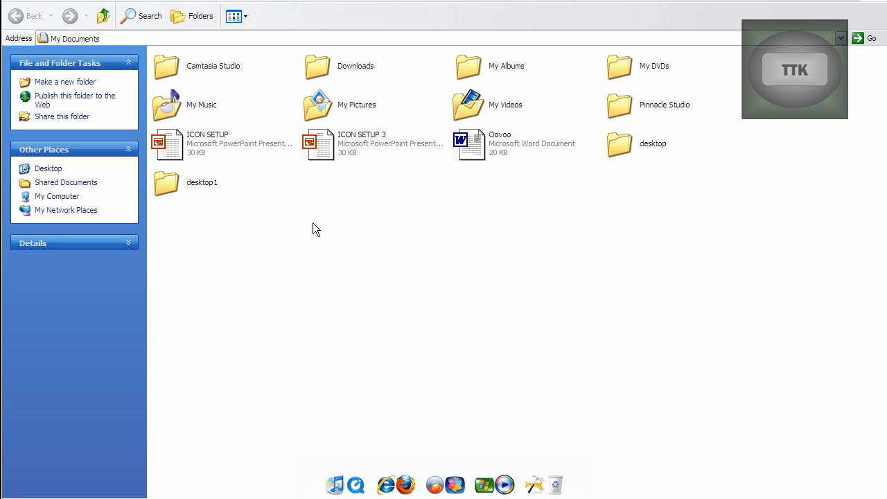
double_click(166, 184)
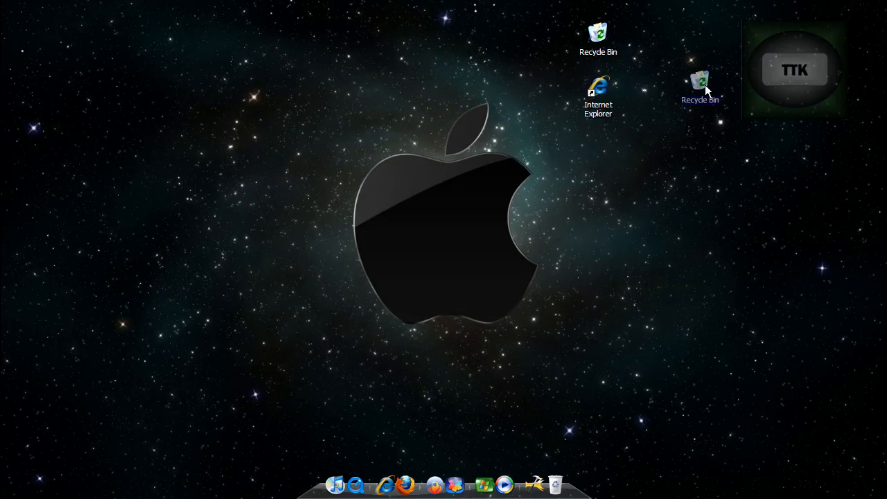
Park the Recycle Bin in the bottom-right corner and delete the Internet Explorer shortcut
drag(700, 86, 872, 482)
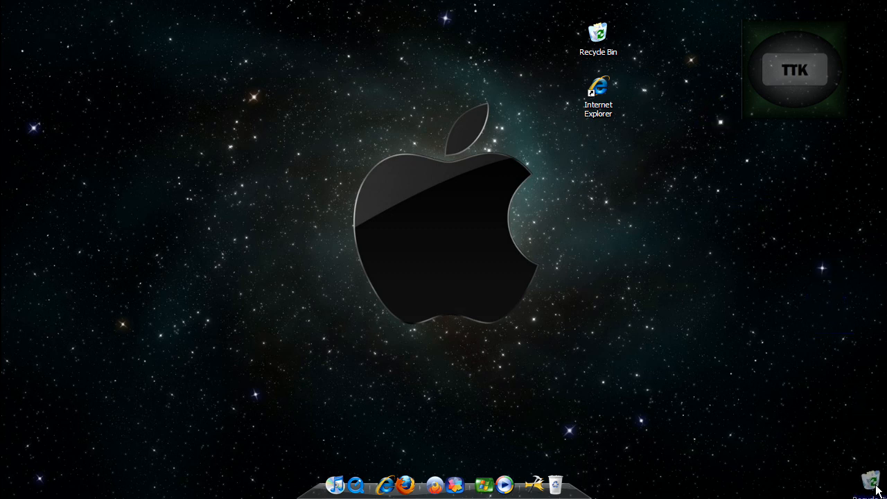
drag(598, 38, 857, 457)
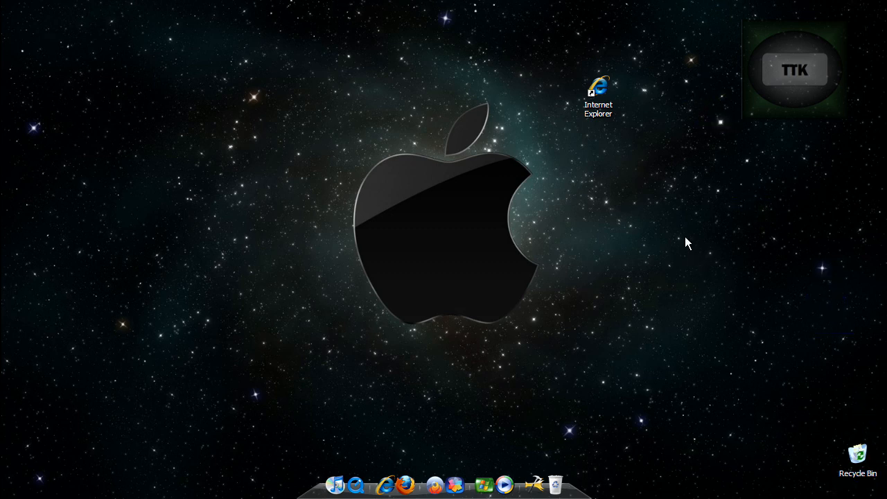
right_click(598, 91)
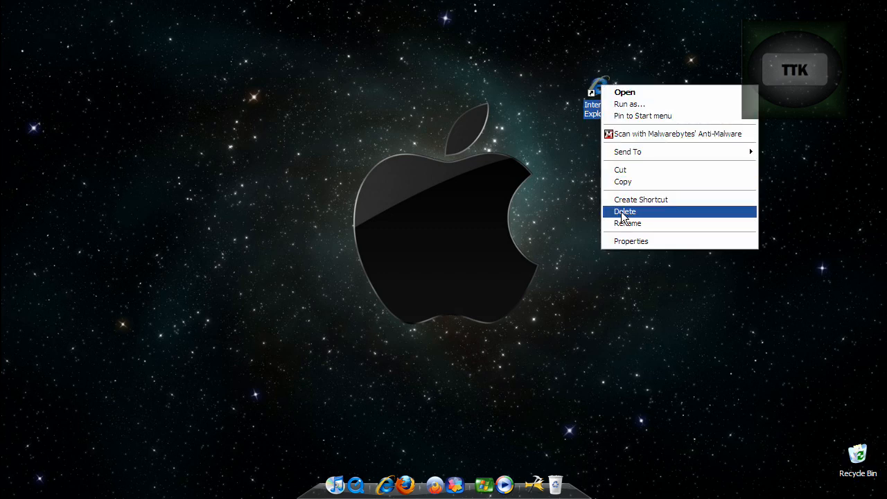
click(624, 211)
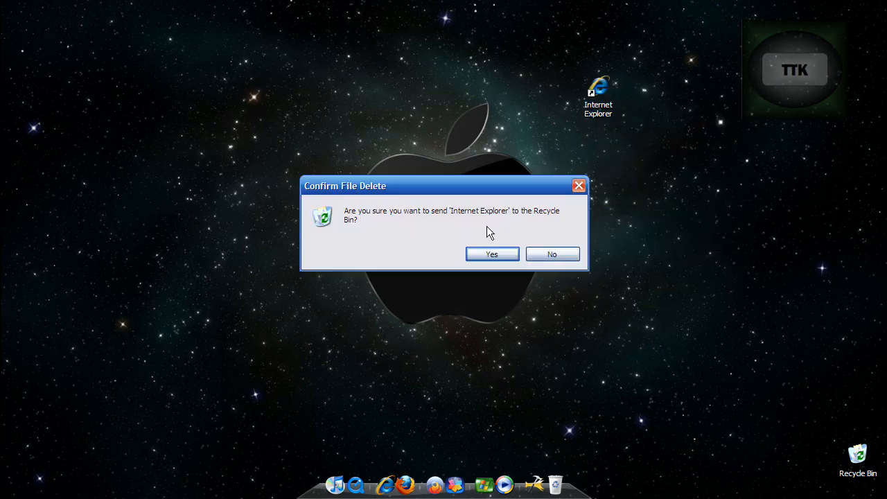
click(492, 254)
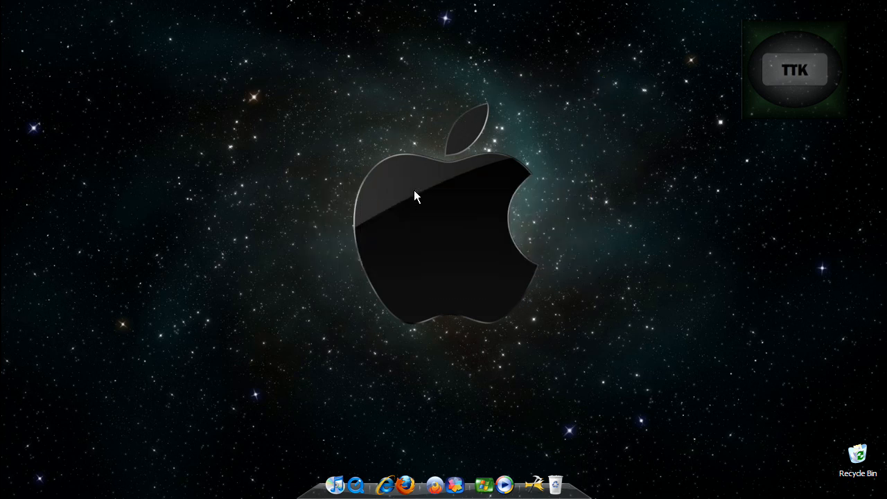
mouse_move(310, 36)
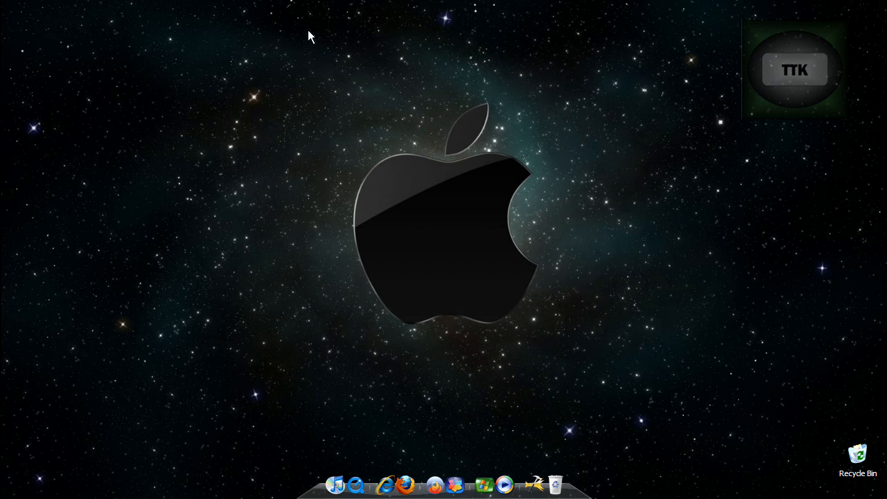
mouse_move(373, 158)
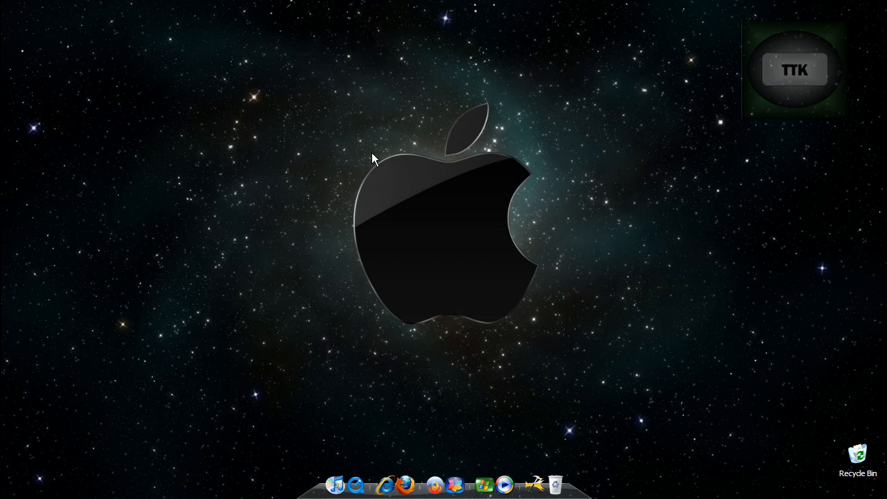
mouse_move(582, 154)
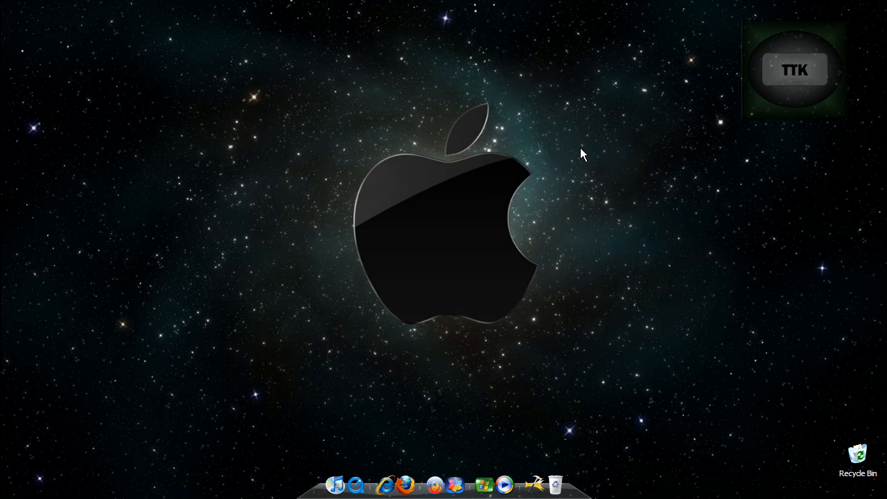
mouse_move(336, 489)
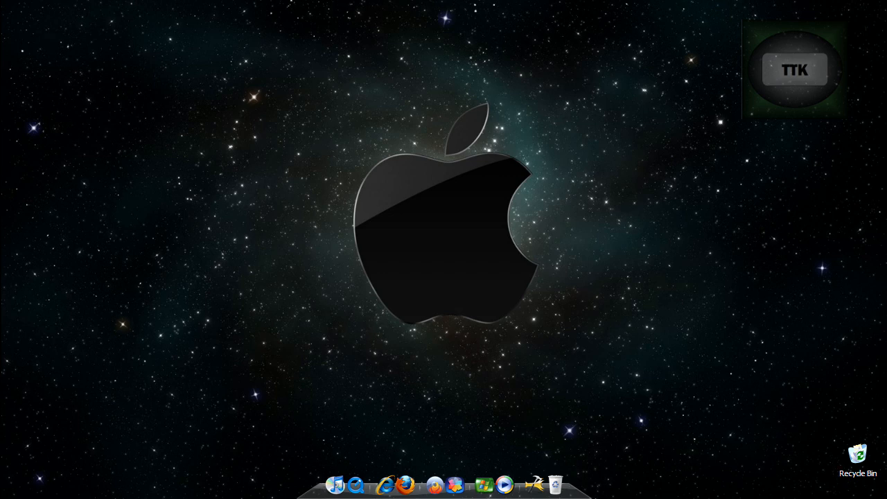
mouse_move(302, 124)
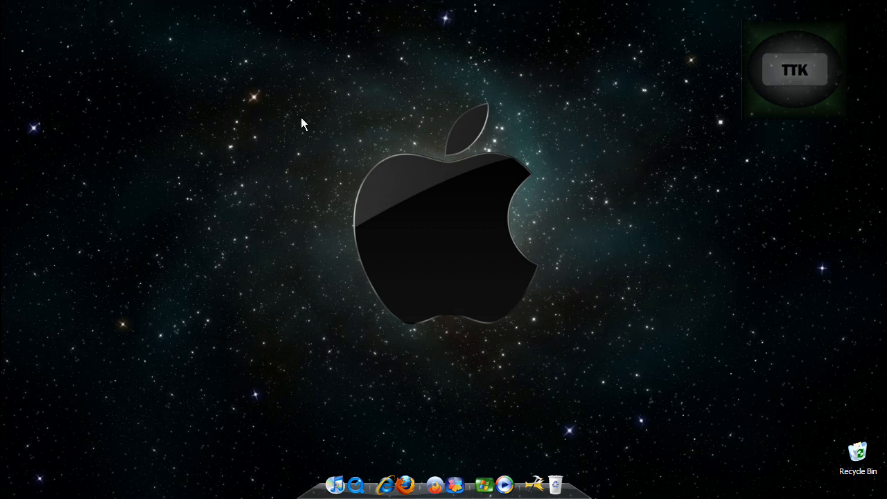
mouse_move(620, 496)
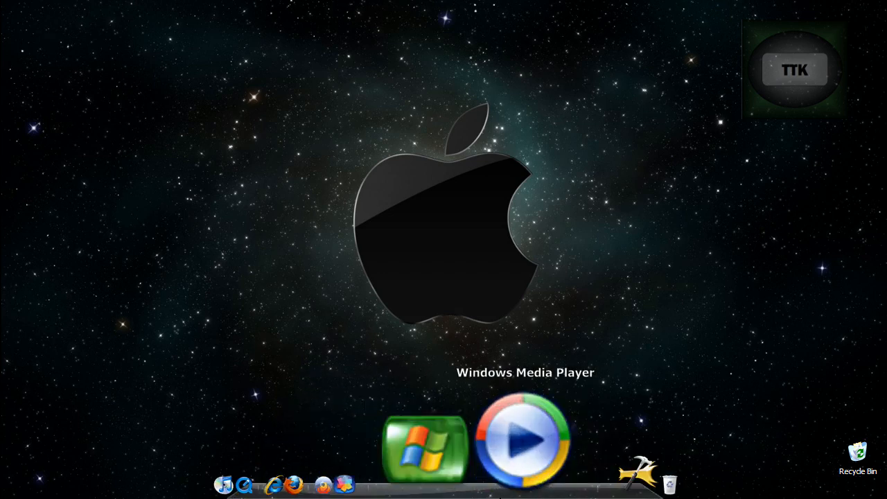
mouse_move(405, 440)
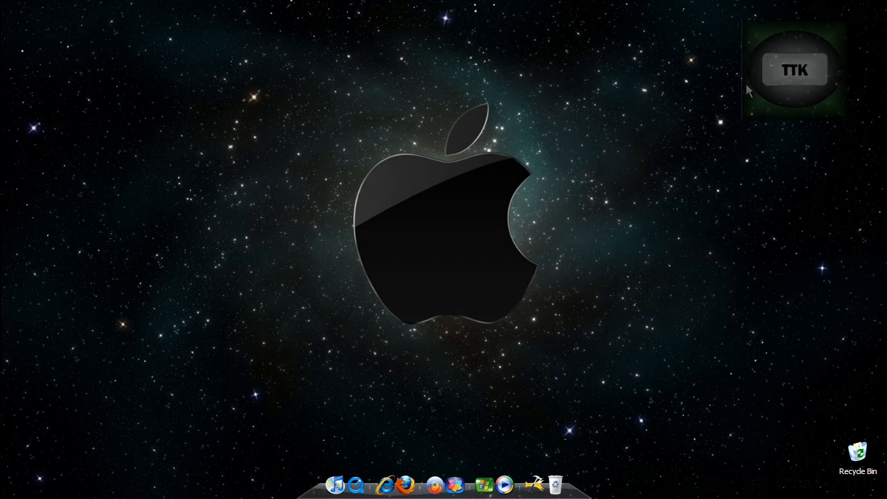
mouse_move(547, 333)
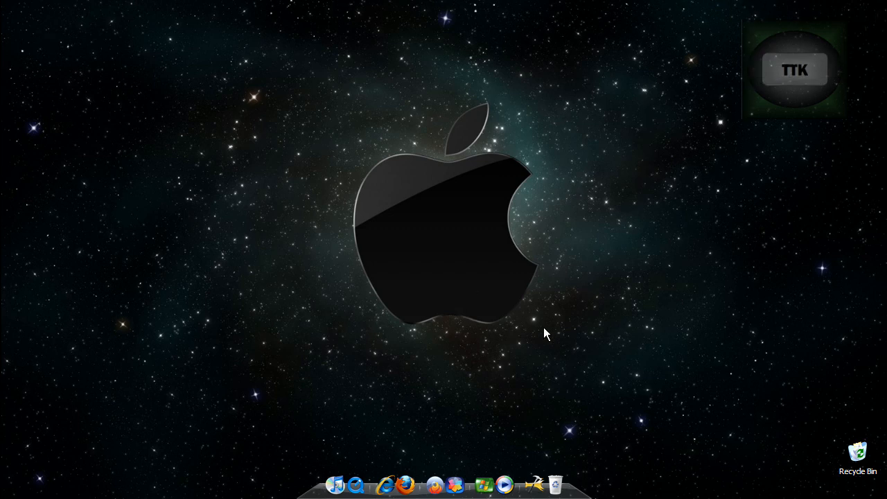